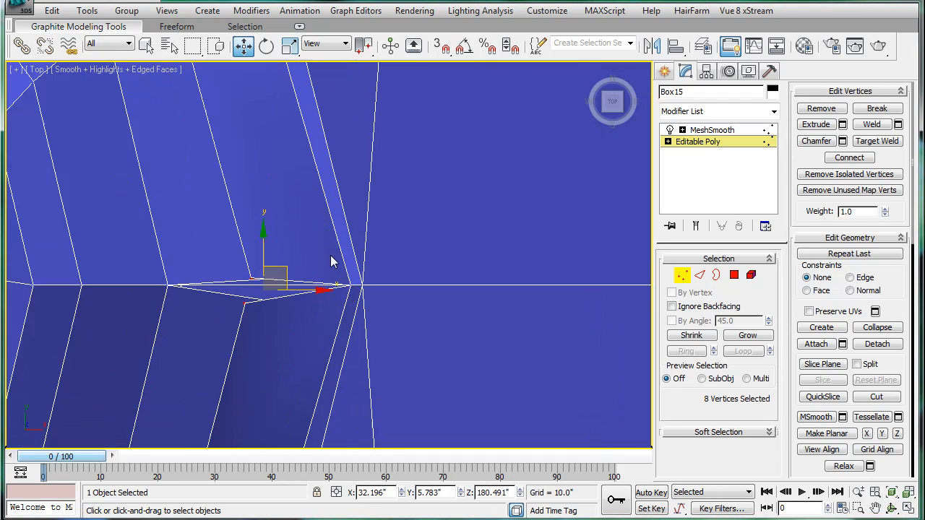
pyautogui.moveTo(202, 294)
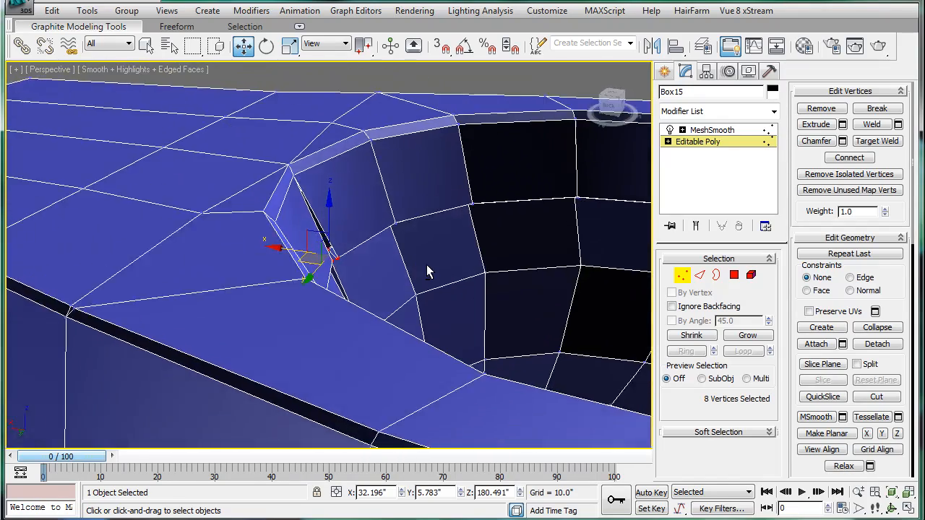
# Step: Drag the stray vertices at the bowl rim's inner corner together to close the mesh
pyautogui.moveTo(307, 267); pyautogui.dragTo(289, 248)
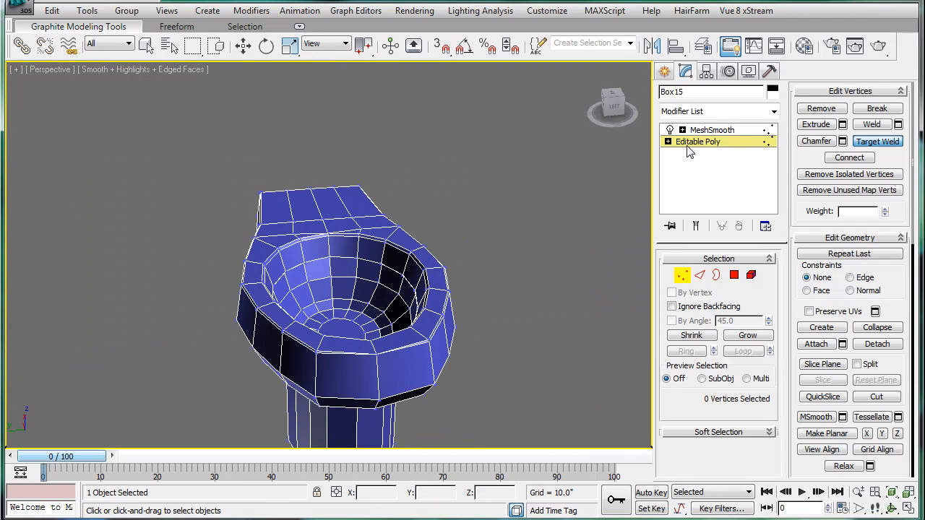
# Step: Activate MeshSmooth in the bowl's stack and orbit to view it from above
pyautogui.click(712, 130)
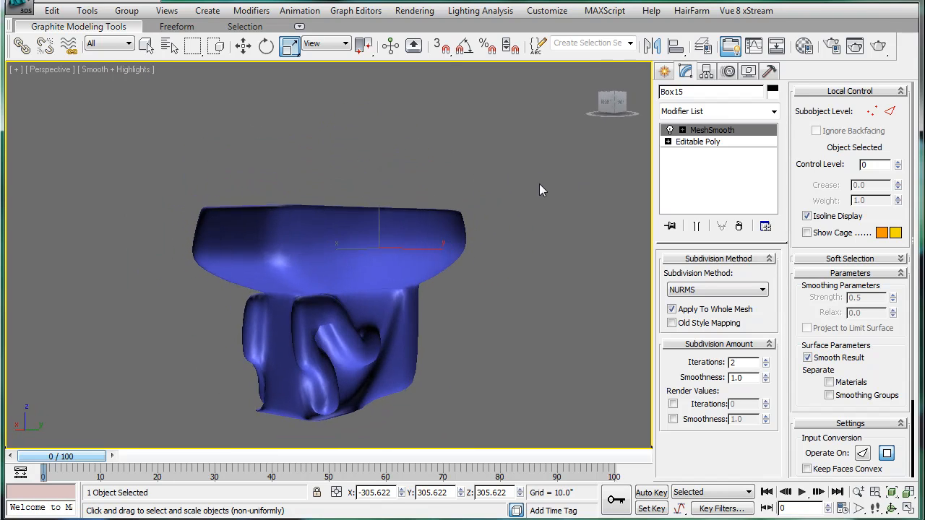
pyautogui.moveTo(542, 190); pyautogui.dragTo(210, 139)
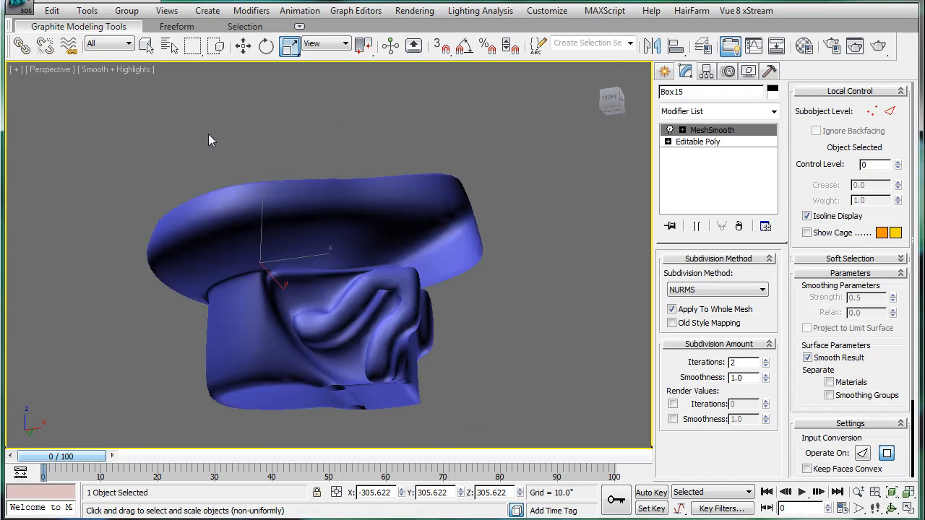
pyautogui.moveTo(210, 139); pyautogui.dragTo(314, 220)
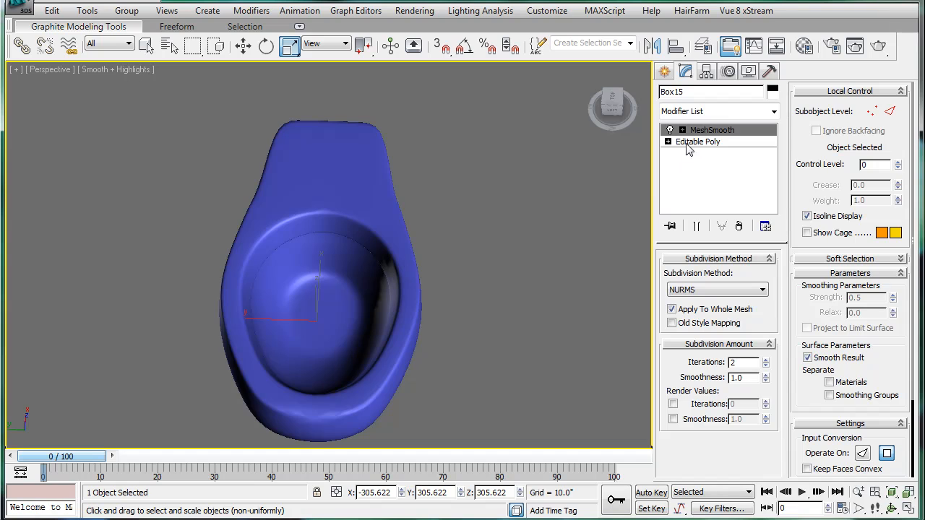
# Step: Hinge the bowl's bottom polygon 421 from an edge with 5 segments
pyautogui.click(698, 141)
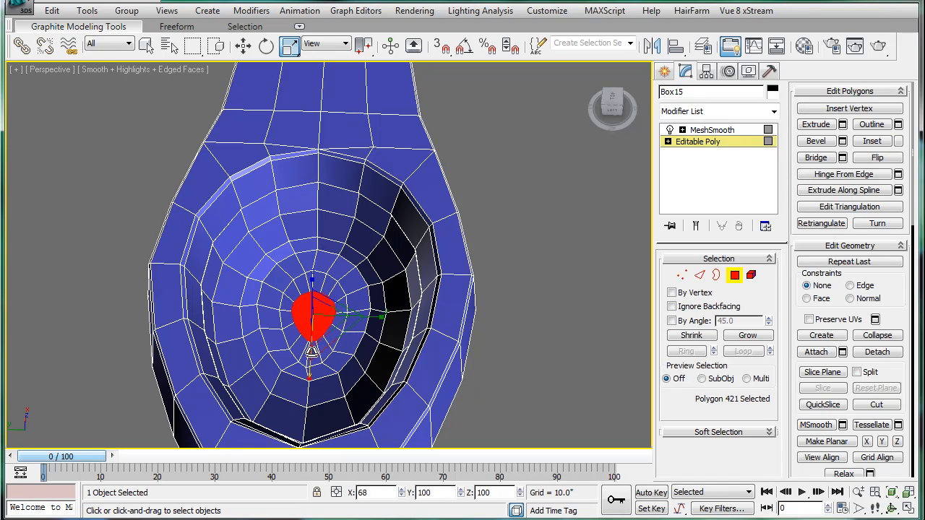
pyautogui.click(244, 46)
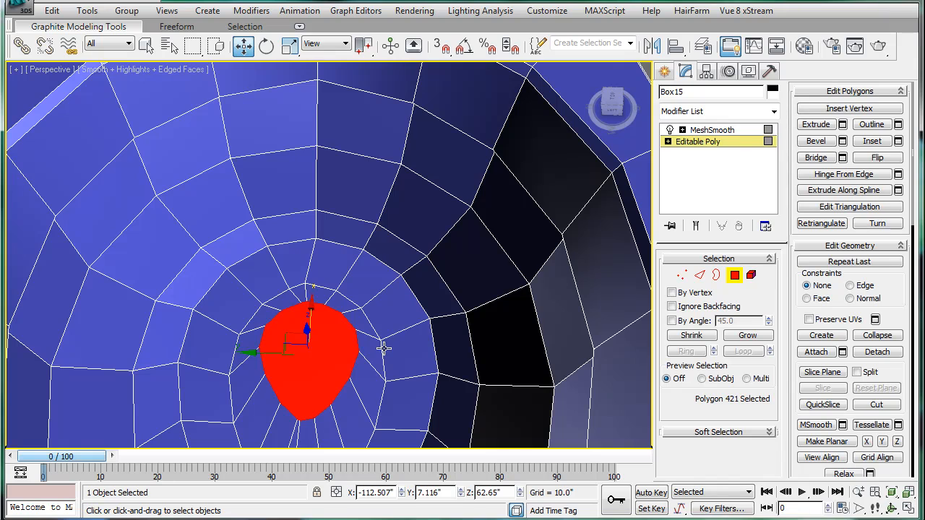
pyautogui.moveTo(756, 137)
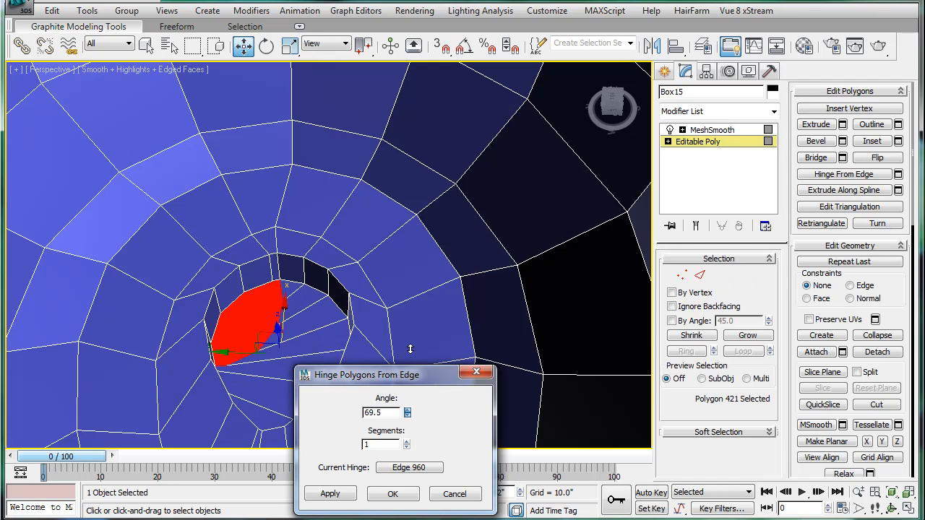
pyautogui.click(407, 441)
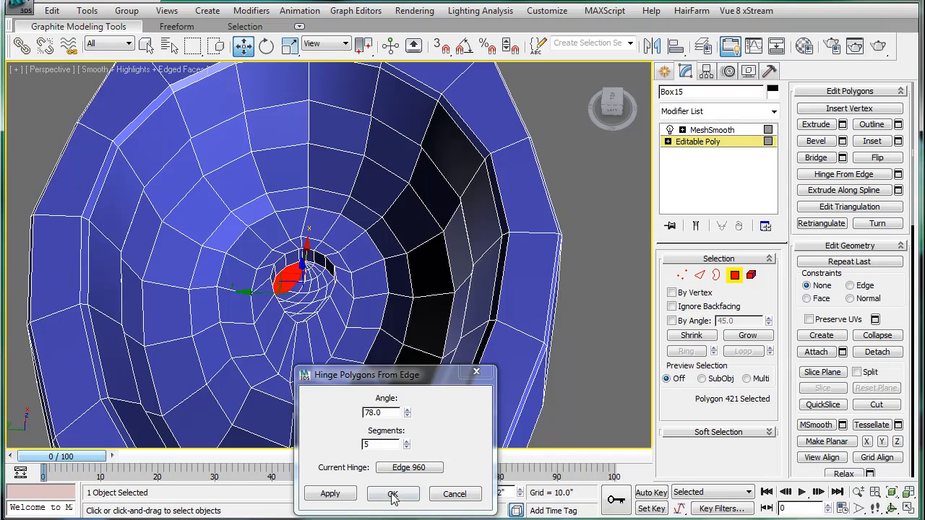
pyautogui.click(393, 495)
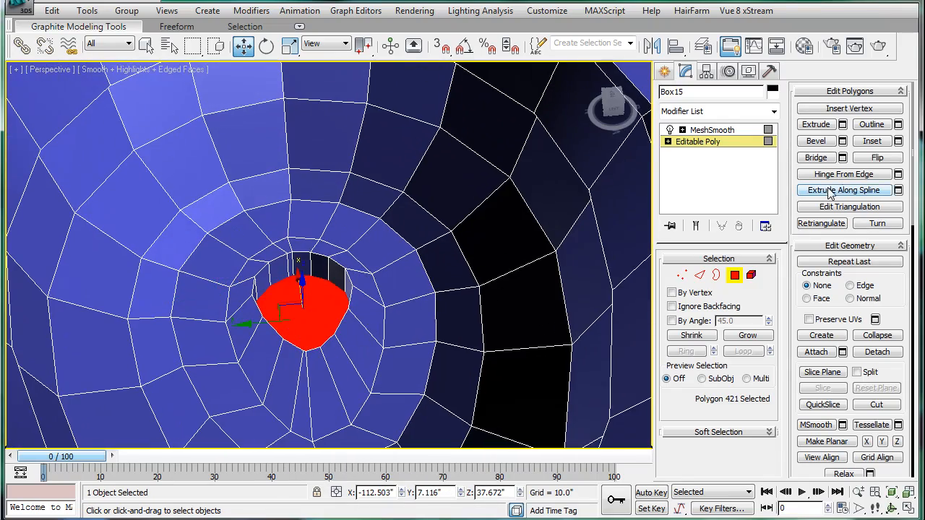
# Step: Redo the hinge from edge 943 with angle -174 and 5 segments
pyautogui.click(898, 173)
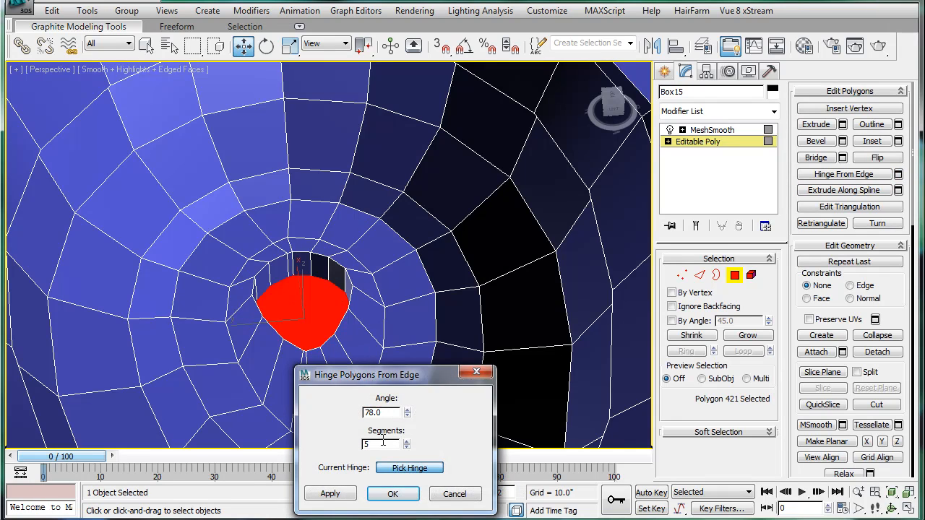
pyautogui.click(410, 468)
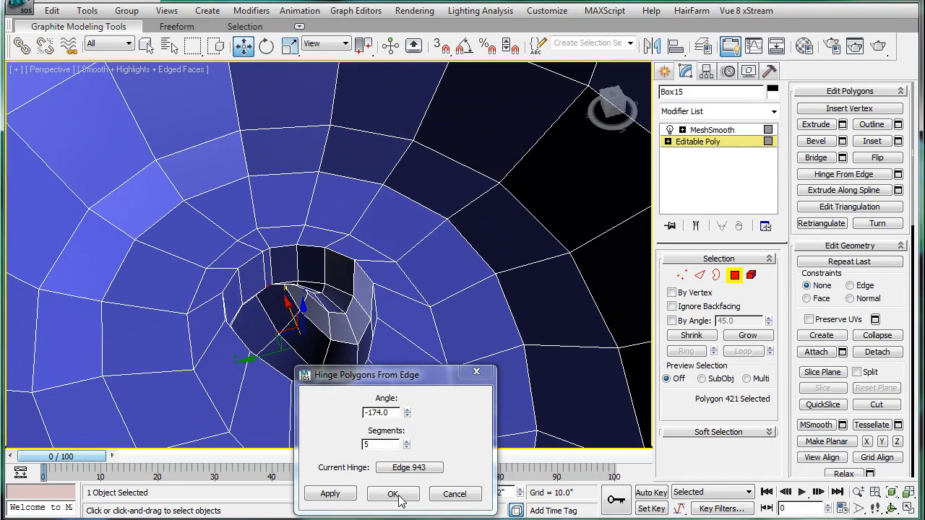
pyautogui.click(392, 494)
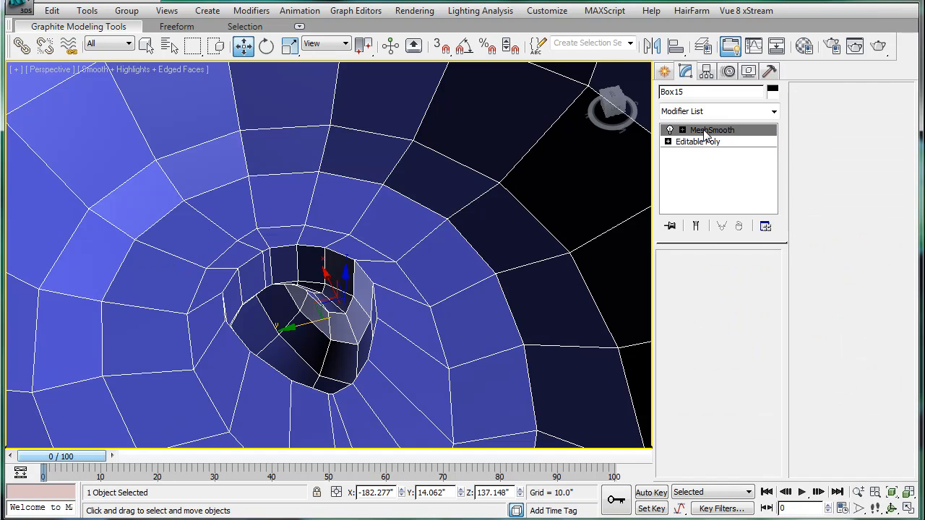
# Step: Preview the hinged drain with MeshSmooth, then return to the Editable Poly base mesh
pyautogui.click(711, 130)
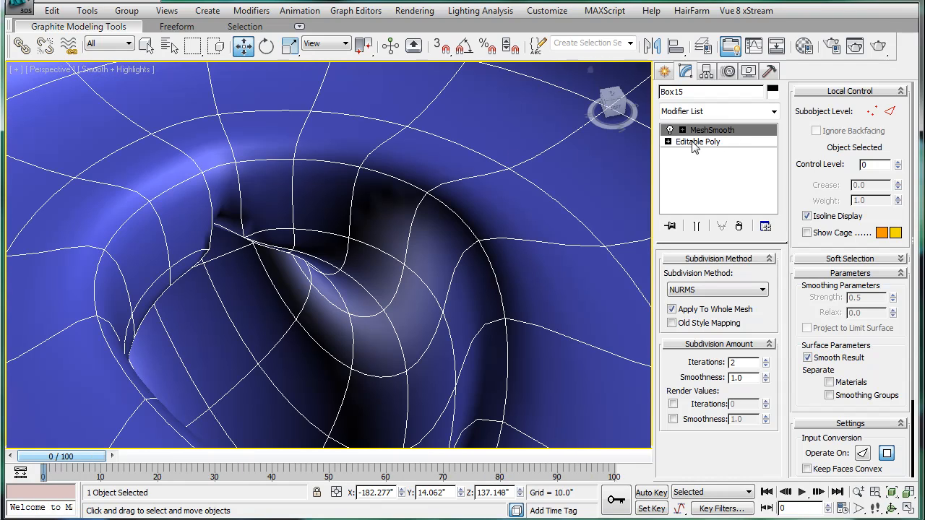
pyautogui.click(697, 141)
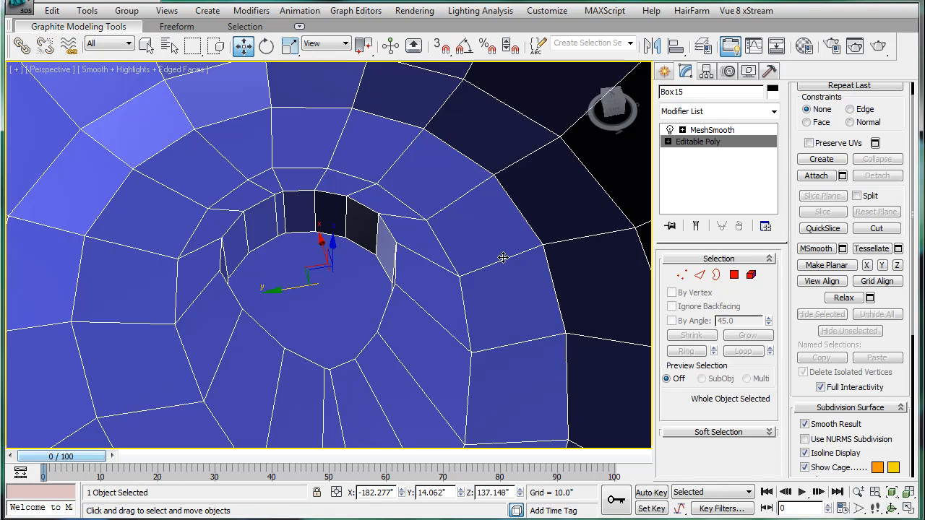
pyautogui.moveTo(756, 227)
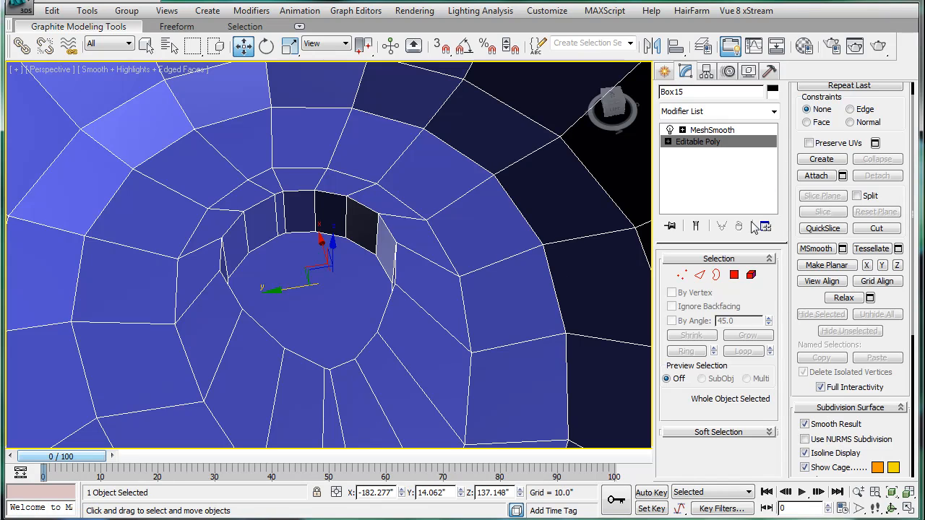
pyautogui.moveTo(734, 276)
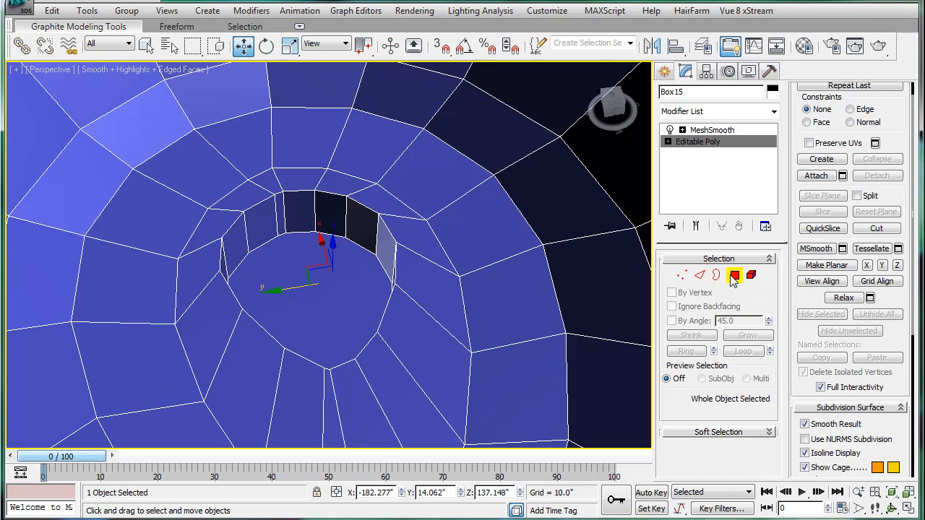
# Step: Rotate the bottom polygon to tilt the drain face, then preview it with MeshSmooth
pyautogui.click(735, 276)
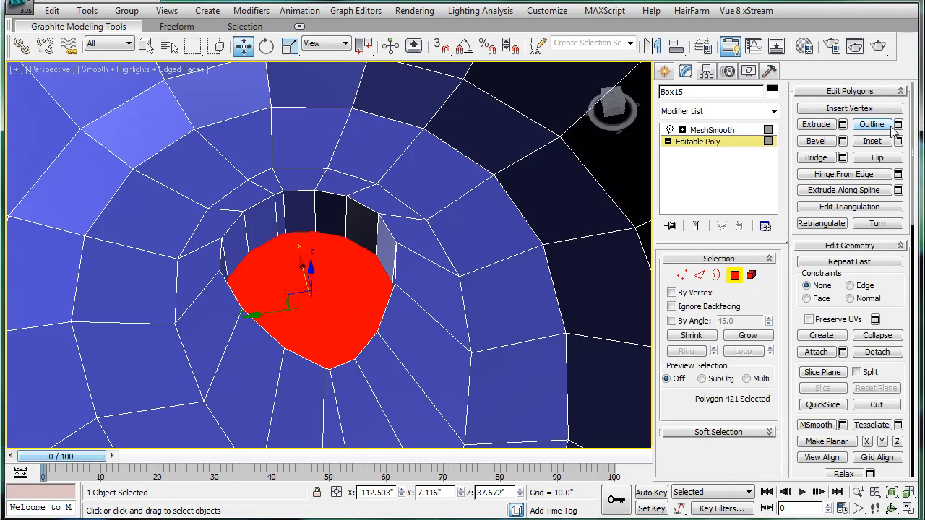
pyautogui.click(842, 124)
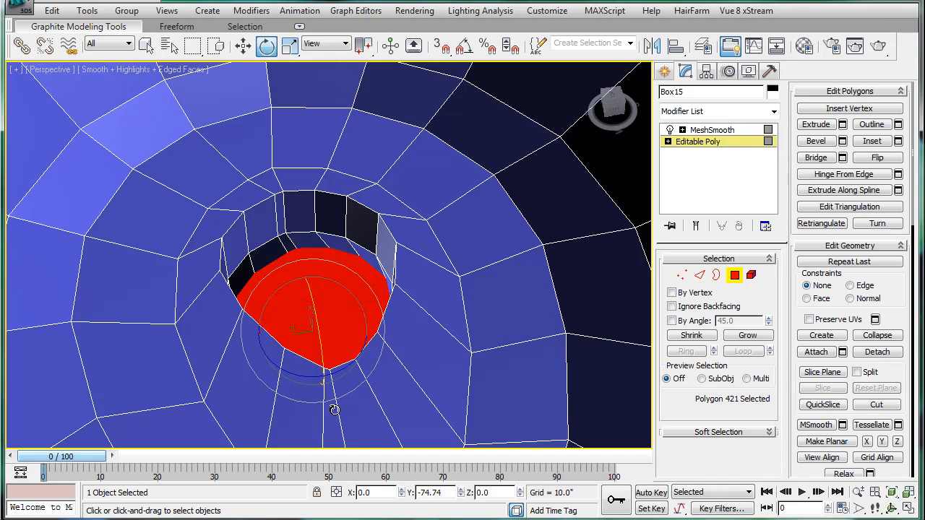
pyautogui.click(244, 46)
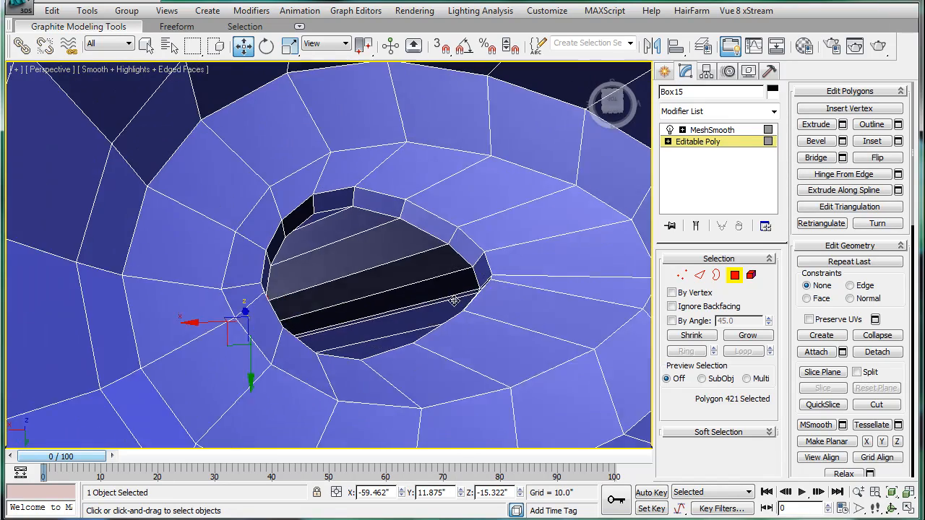
pyautogui.click(698, 141)
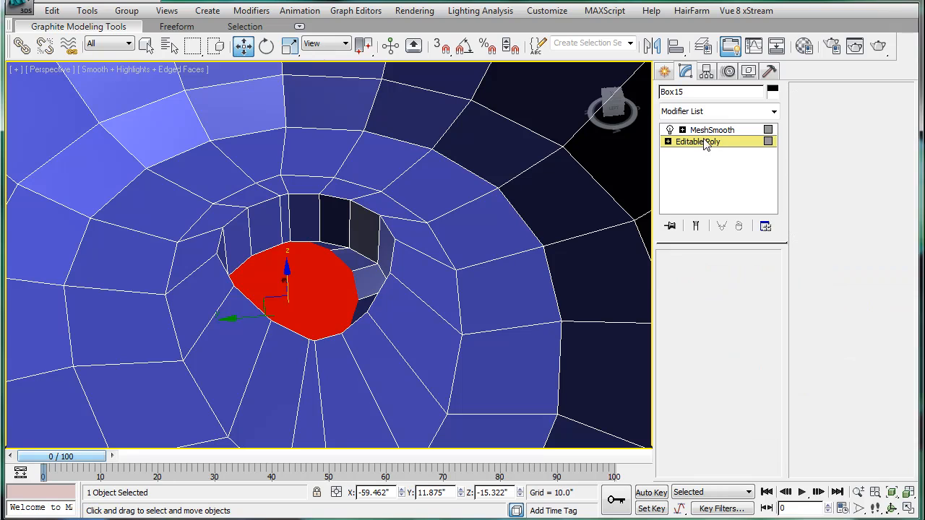
pyautogui.click(712, 130)
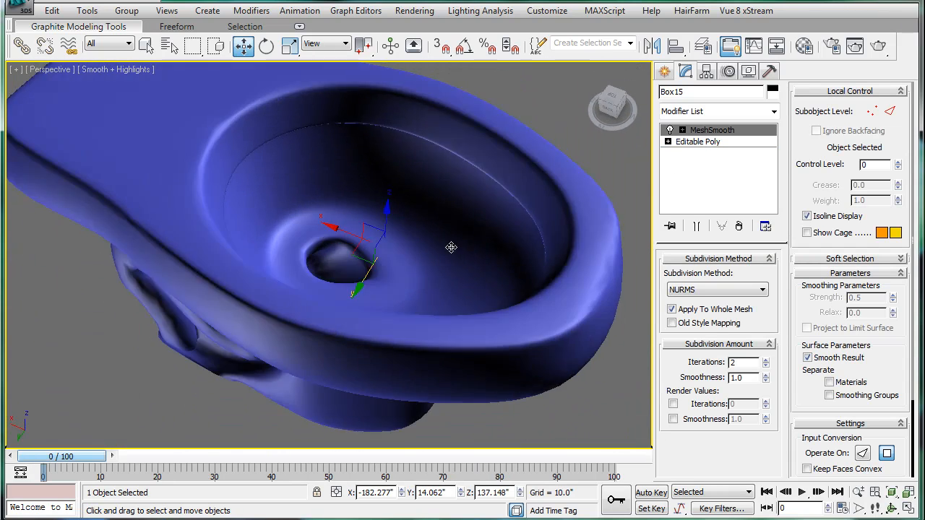
# Step: Zoom into the drain and return to the Editable Poly base mesh
pyautogui.scroll(3)
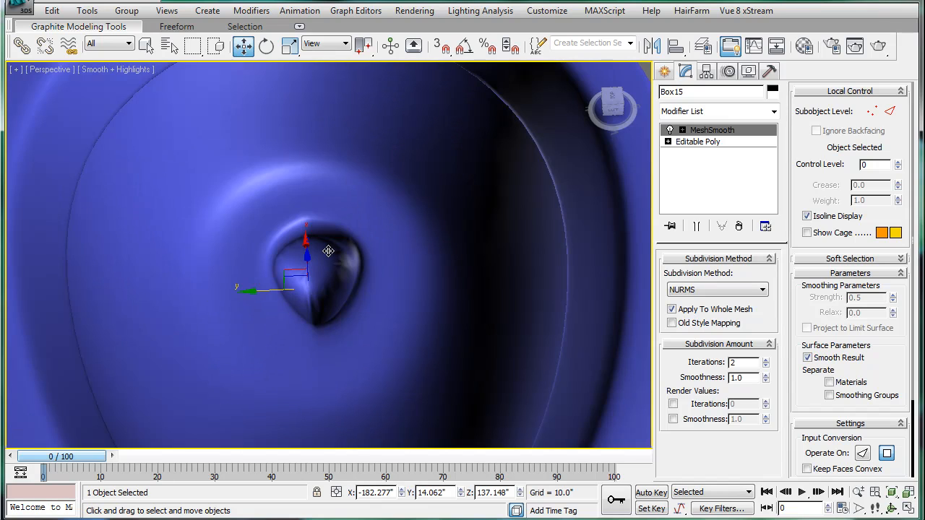
pyautogui.click(697, 142)
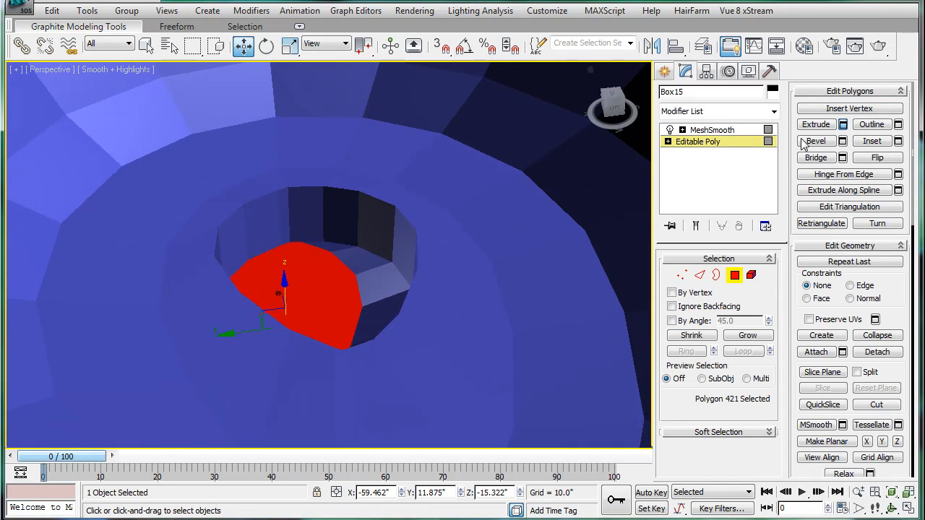
# Step: Extrude the drain face downward into a deeper hole and orbit the smoothed bowl
pyautogui.click(842, 125)
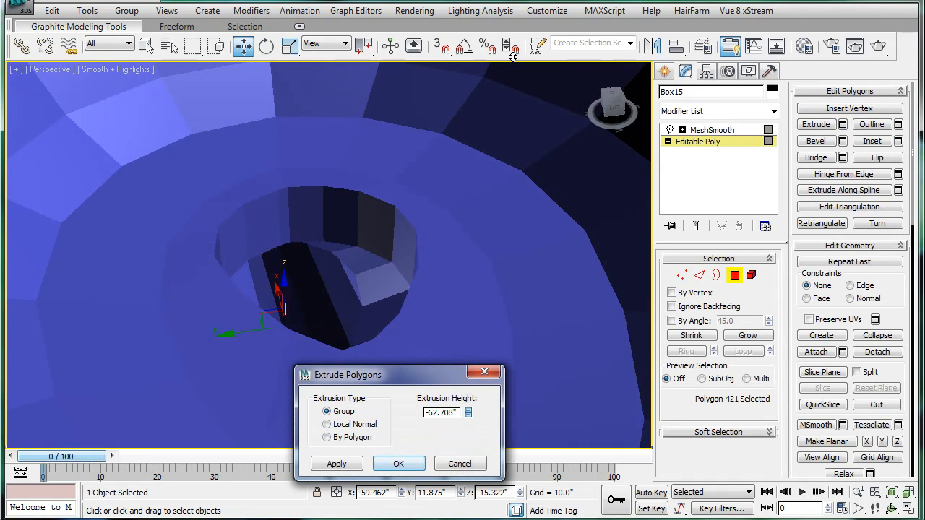
pyautogui.click(399, 464)
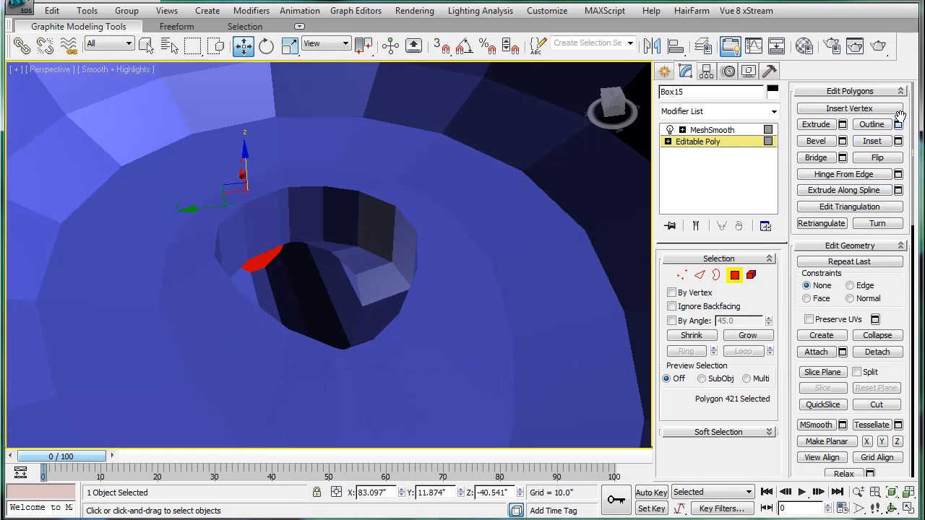
pyautogui.click(899, 140)
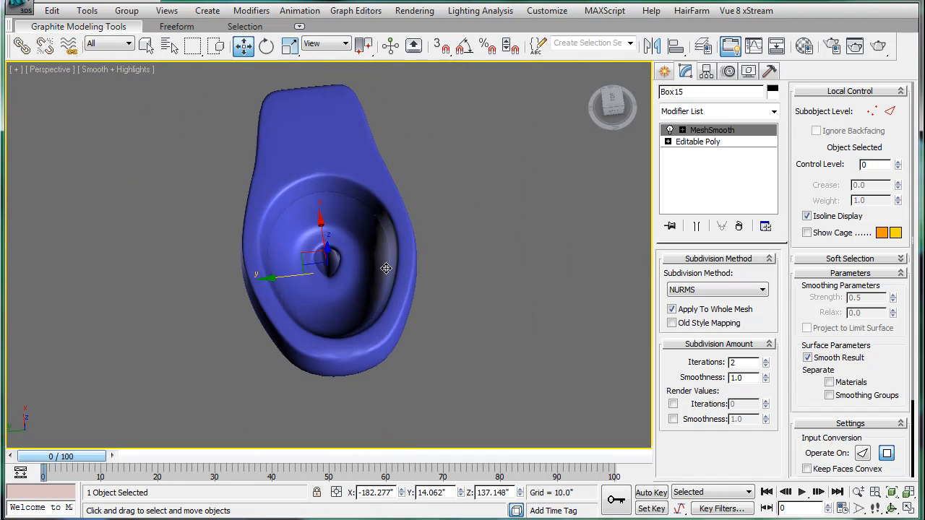
pyautogui.moveTo(385, 268); pyautogui.dragTo(358, 248)
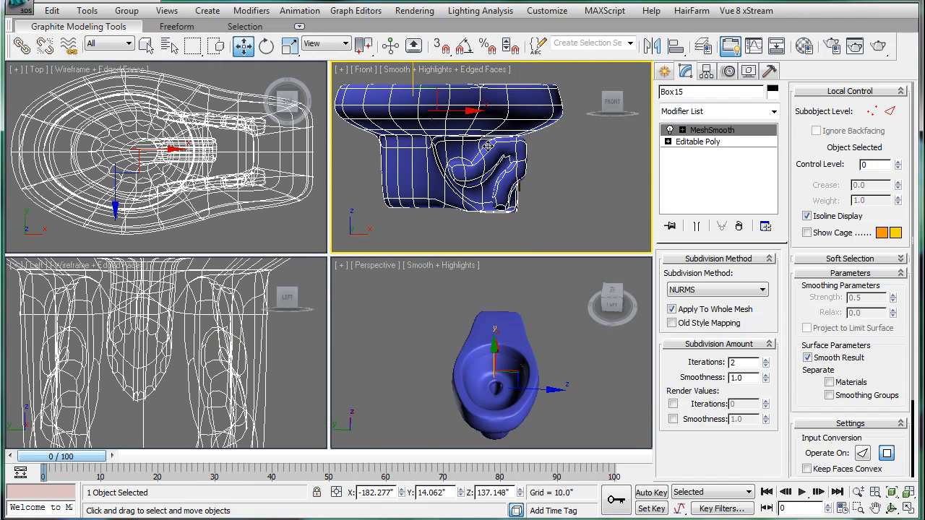
# Step: Load the photo P1000208 as the front viewport's background image
pyautogui.click(288, 45)
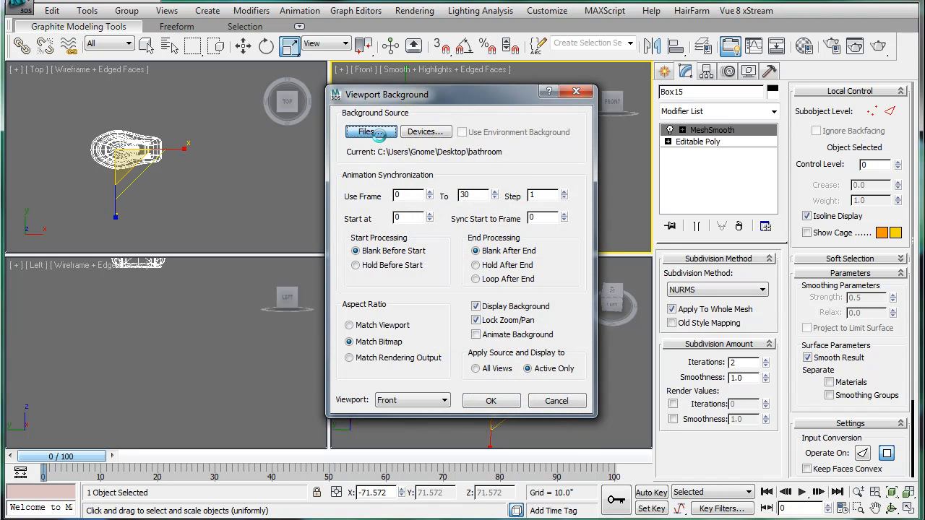
pyautogui.click(367, 132)
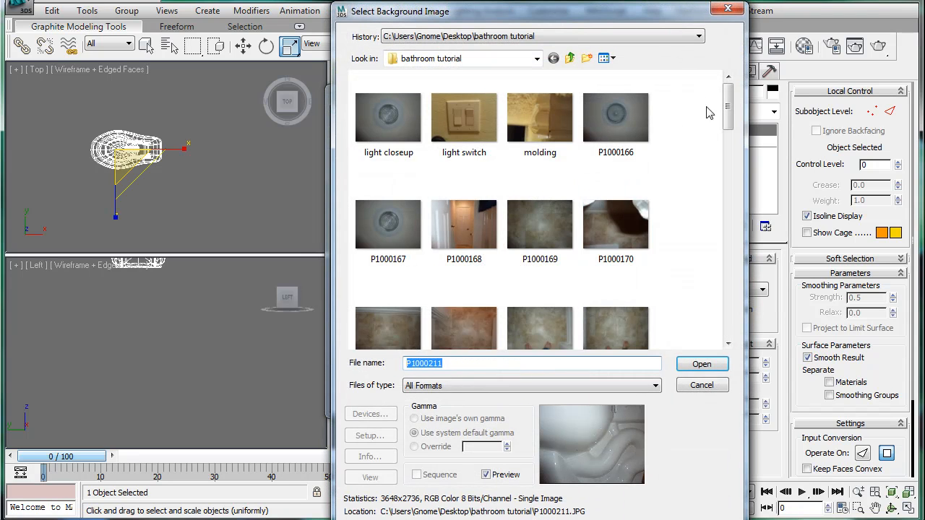
pyautogui.scroll(-3)
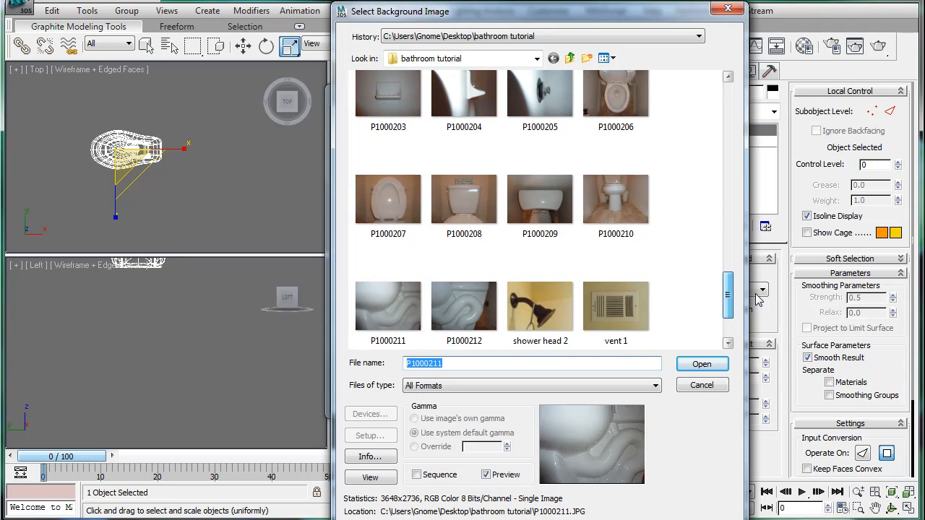
pyautogui.click(464, 199)
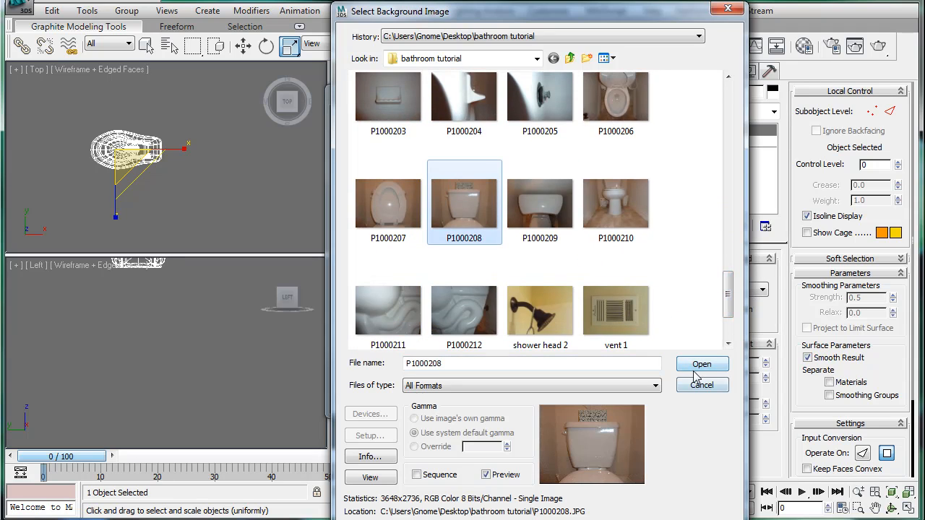
pyautogui.click(702, 364)
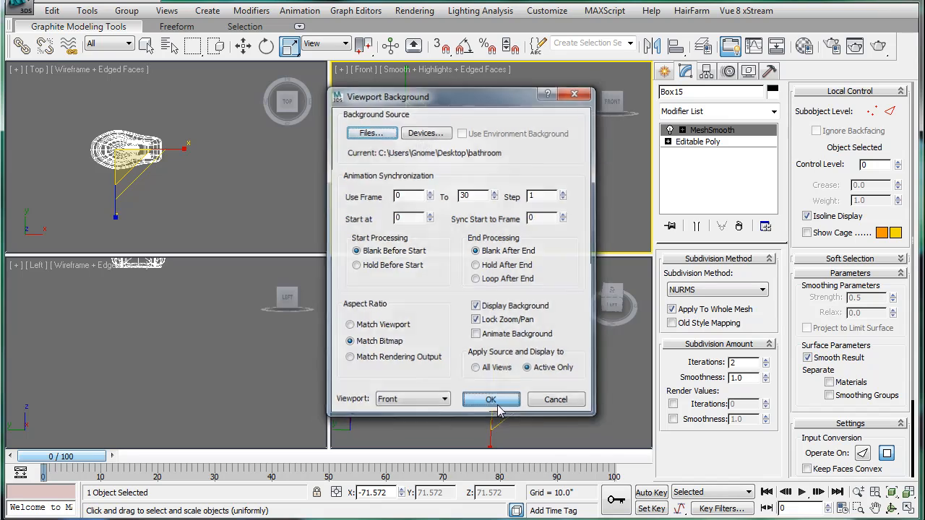
# Step: Apply the tank photo background and move the bowl up over the photographed toilet
pyautogui.click(491, 400)
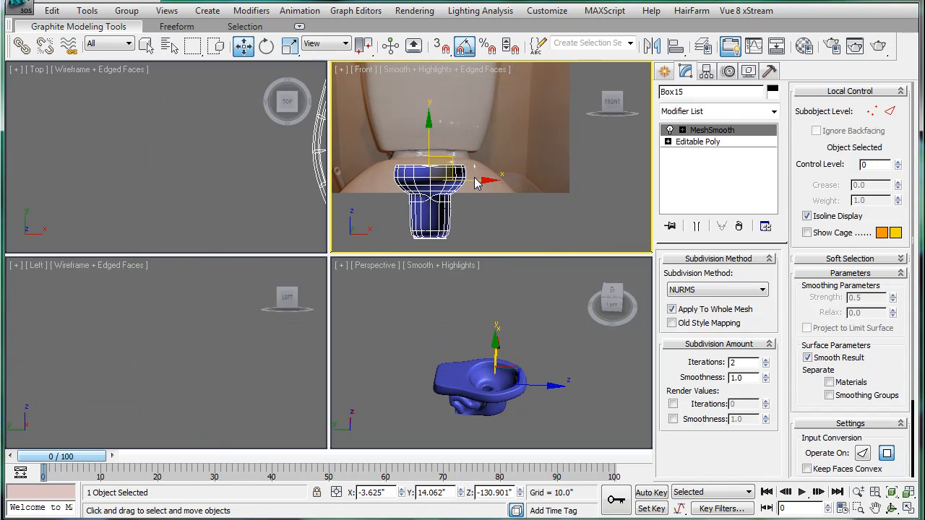
pyautogui.moveTo(474, 180); pyautogui.dragTo(422, 165)
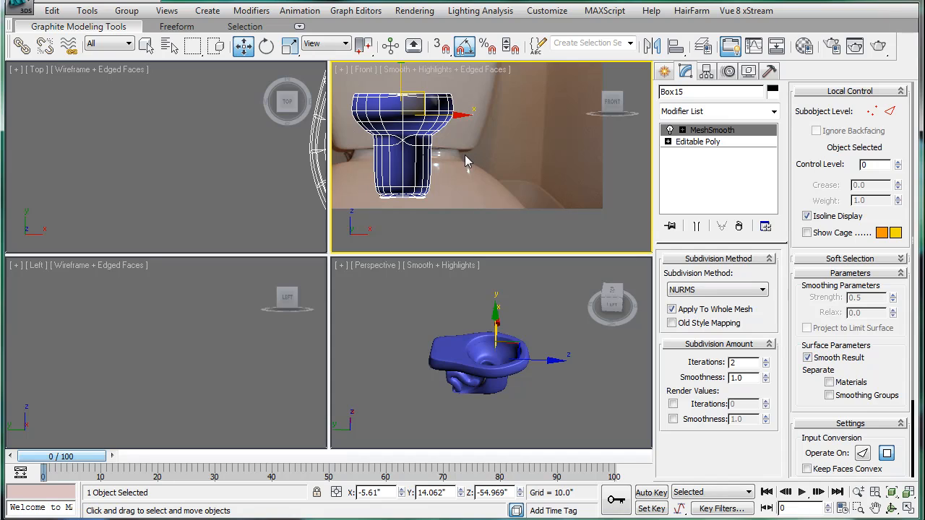
pyautogui.moveTo(448, 132)
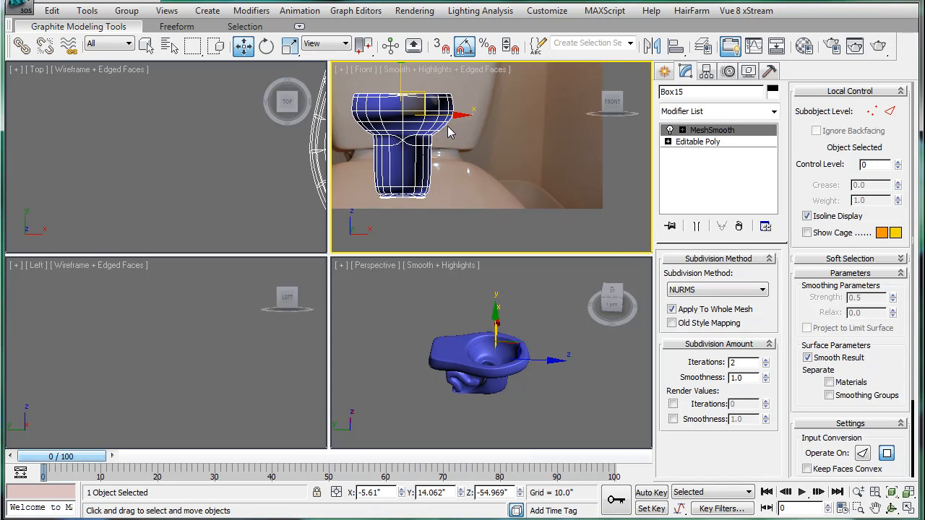
# Step: Uniformly scale the bowl to match the photographed toilet beneath the tank
pyautogui.click(289, 45)
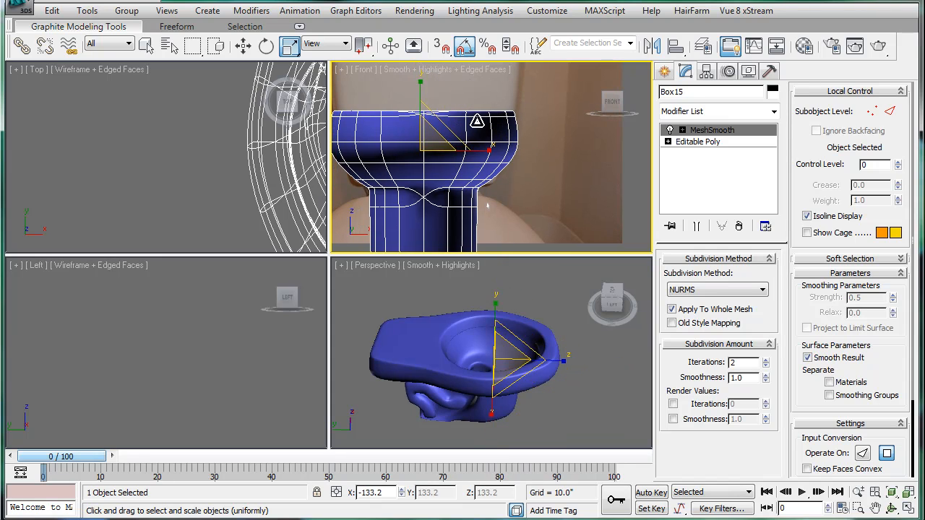
pyautogui.click(243, 46)
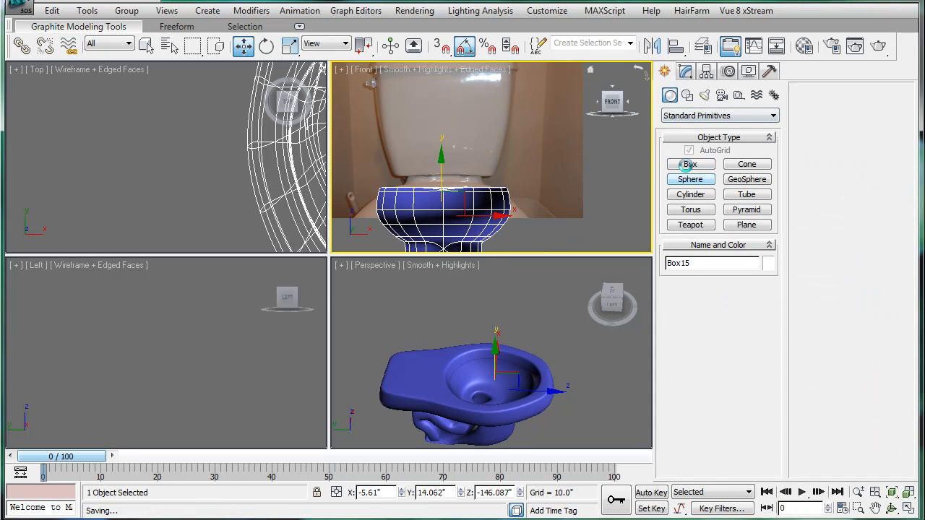
# Step: Drag a flat box over the photographed tank in the Front view and convert it to Editable Poly
pyautogui.click(690, 164)
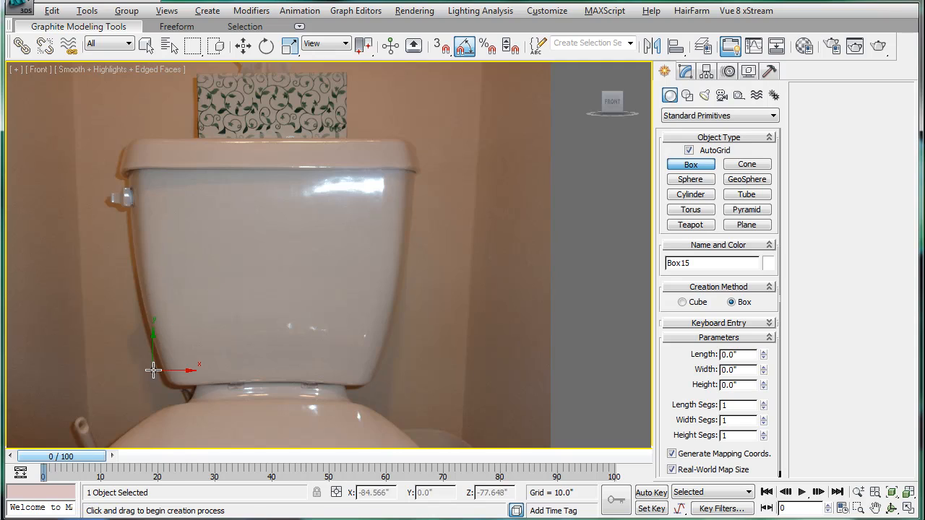
pyautogui.moveTo(154, 371); pyautogui.dragTo(354, 159)
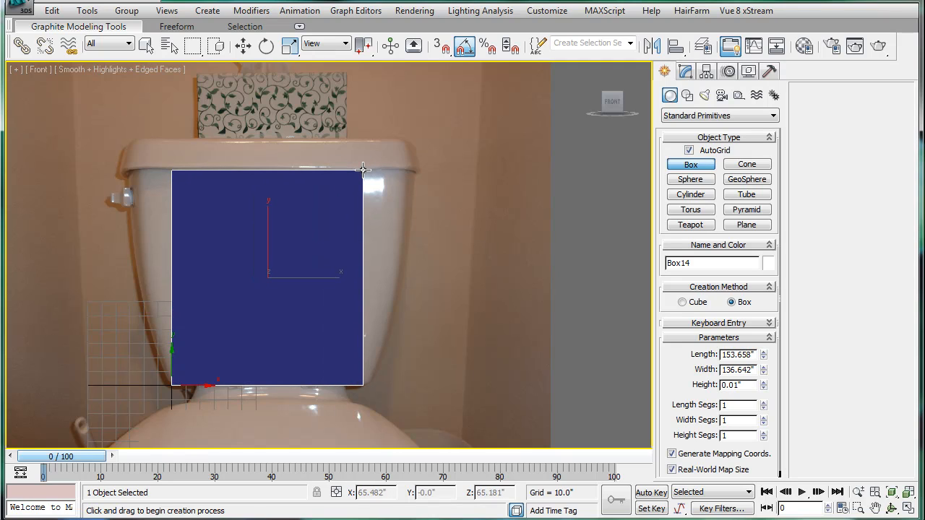
pyautogui.moveTo(365, 170); pyautogui.dragTo(365, 186)
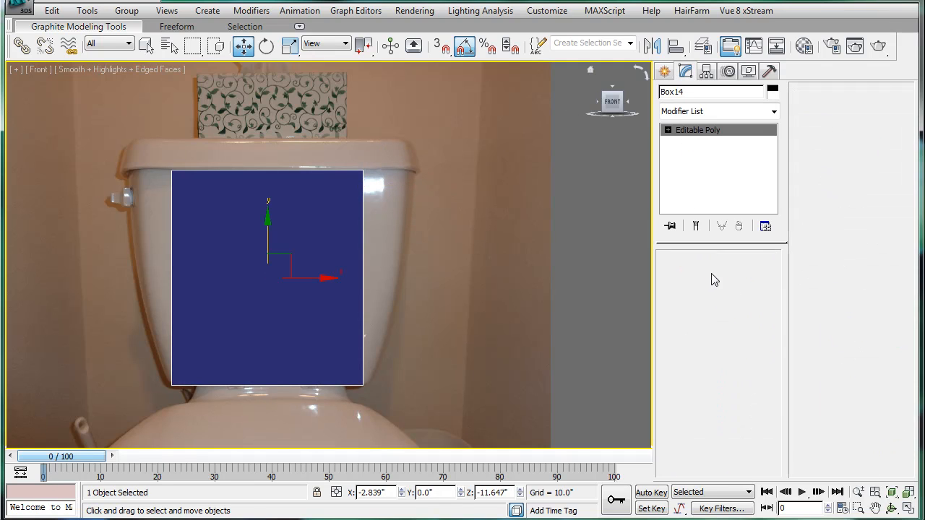
# Step: Taper the box's edges to the tank outline and extrude it into a solid block
pyautogui.click(734, 275)
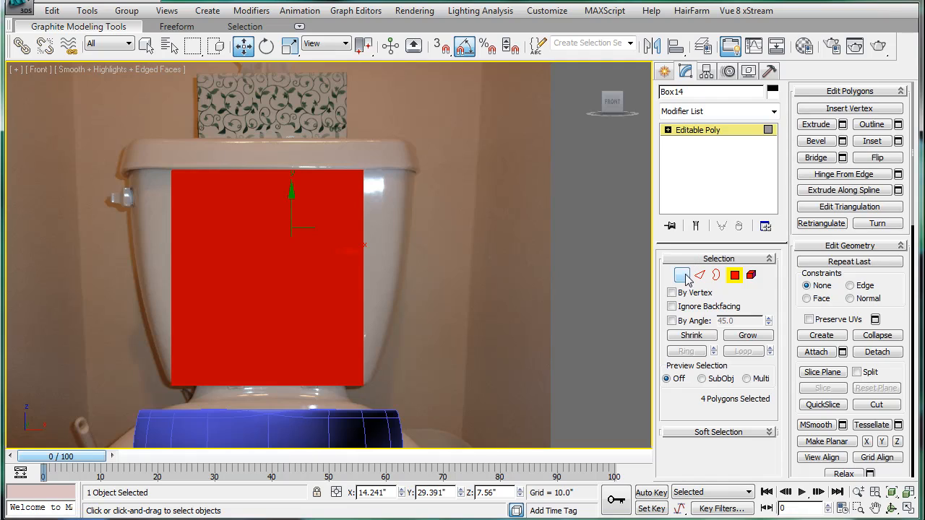
pyautogui.click(681, 275)
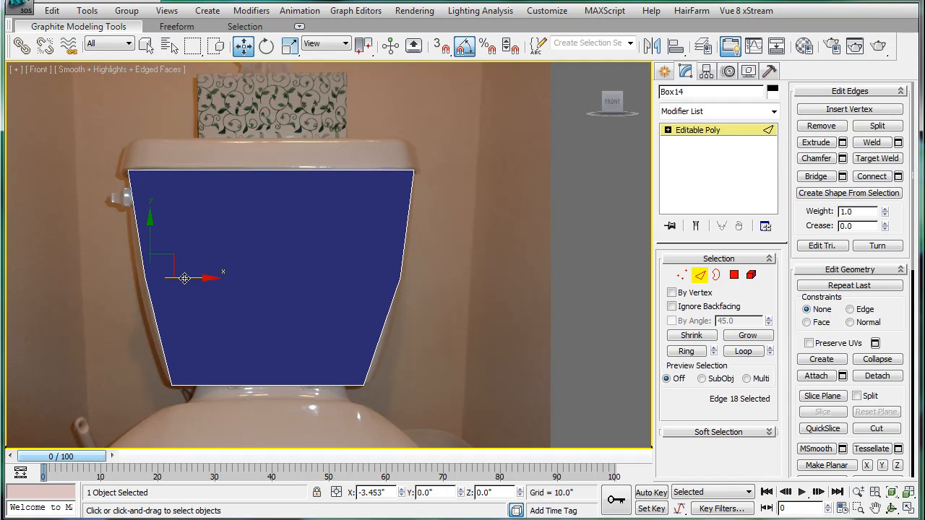
pyautogui.moveTo(184, 278); pyautogui.dragTo(184, 278)
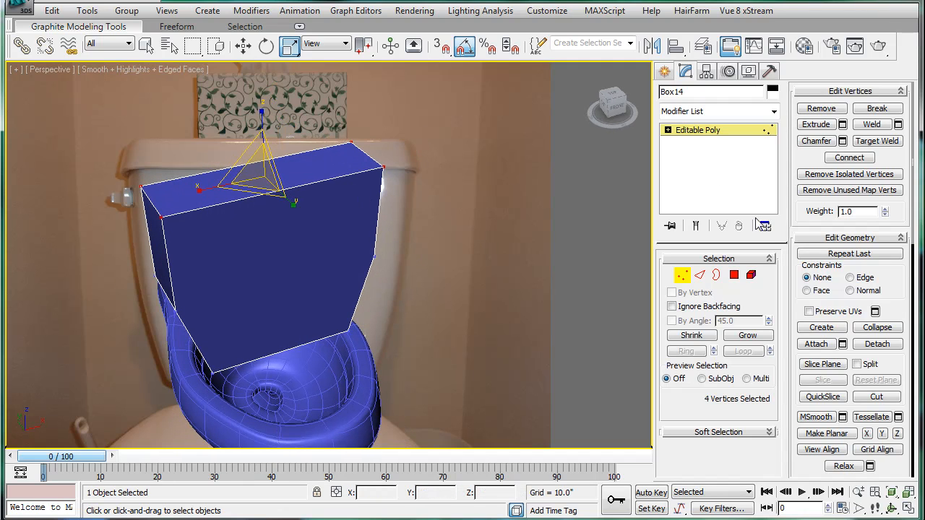
# Step: Inset the tank's top polygon and extrude it inward to form thin walls
pyautogui.click(734, 275)
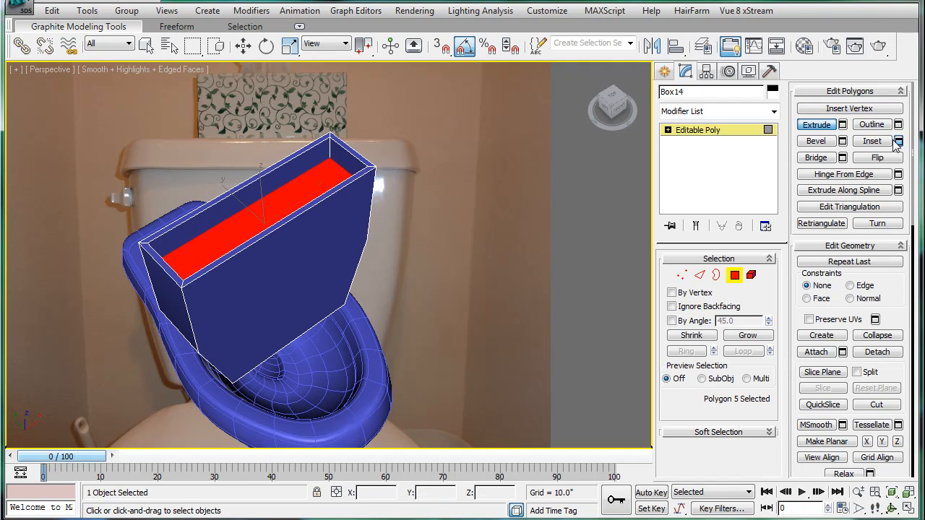
pyautogui.click(899, 141)
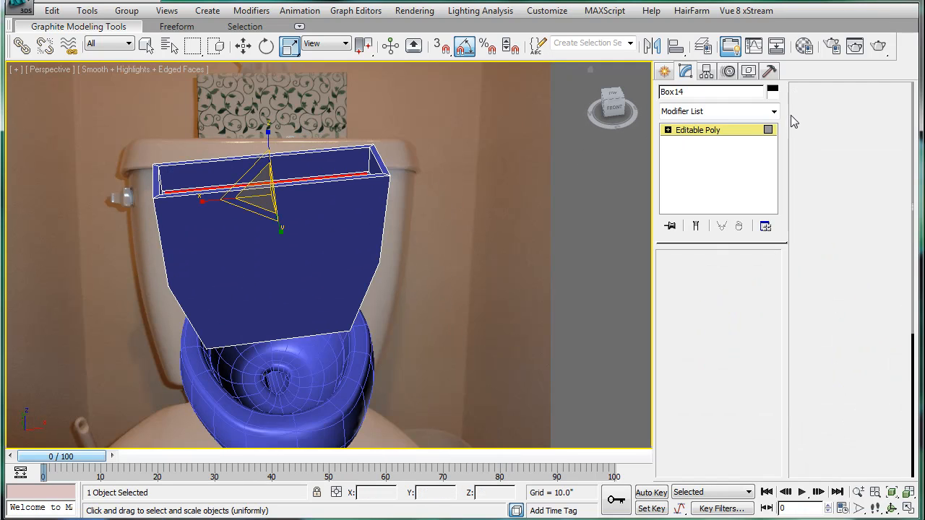
pyautogui.click(774, 112)
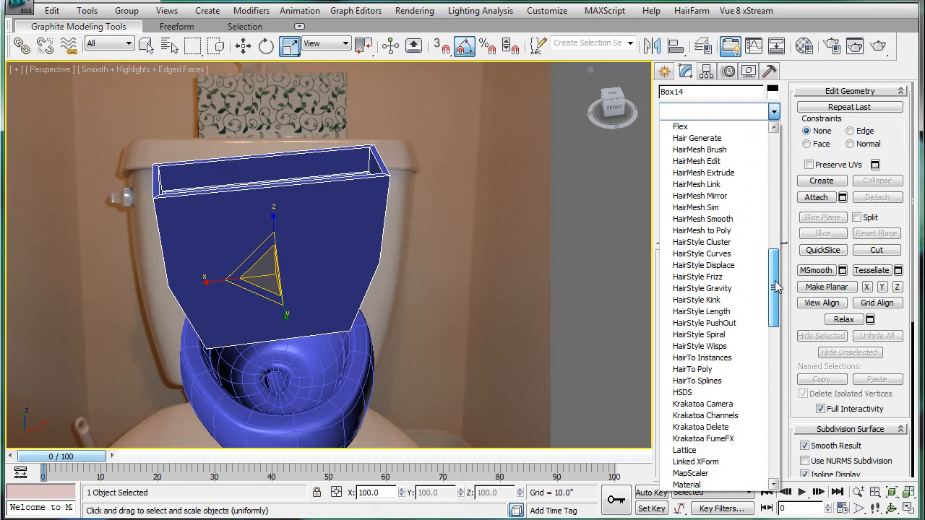
# Step: Add MeshSmooth to the tank, then return to its Editable Poly at Edge level
pyautogui.scroll(-3)
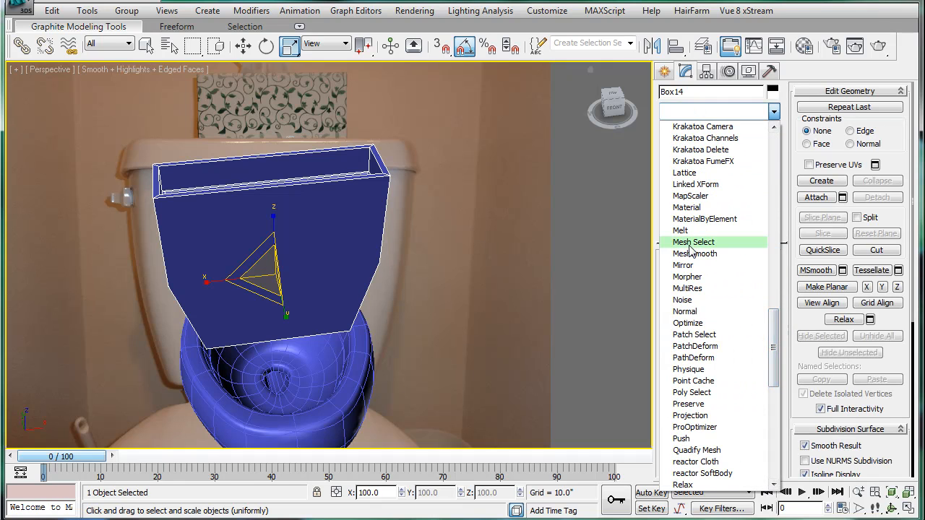
pyautogui.click(695, 254)
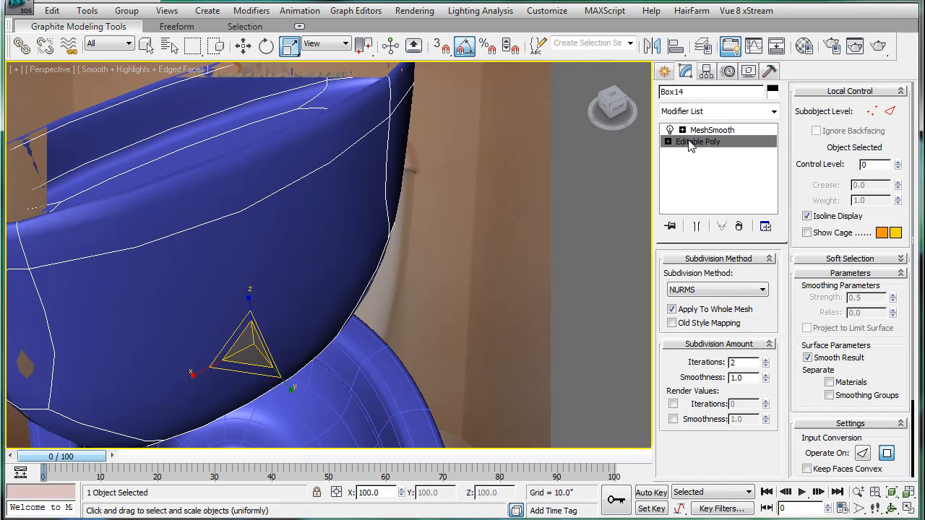
pyautogui.click(698, 142)
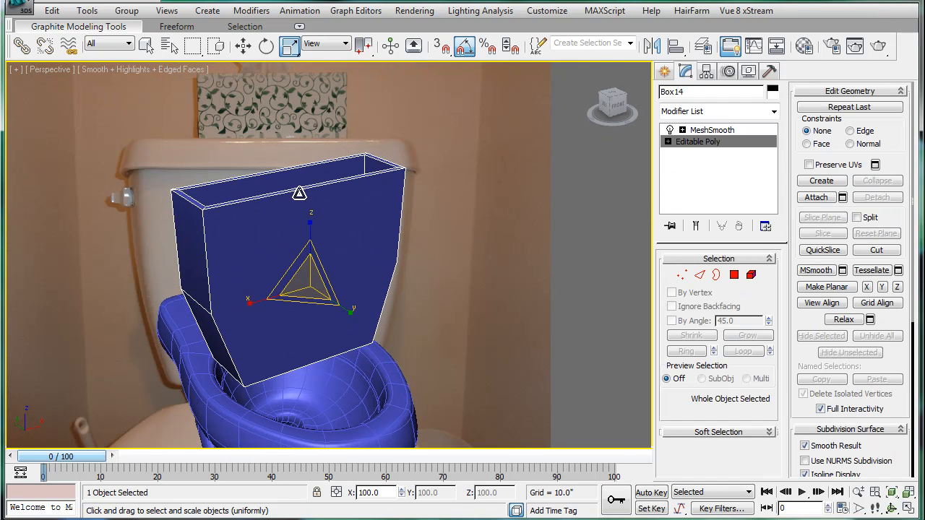
pyautogui.click(700, 275)
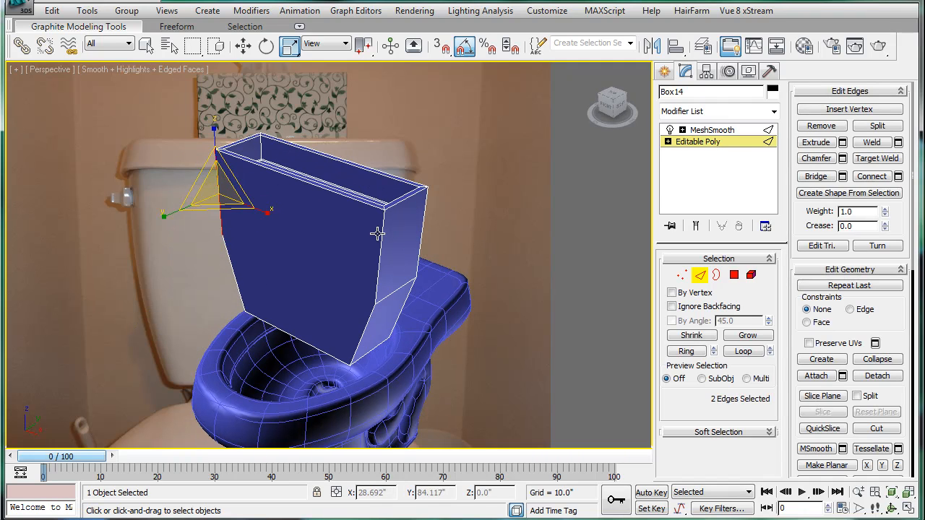
# Step: Select the tank's corner edges and chamfer them by 4.72 with 1 segment
pyautogui.click(743, 351)
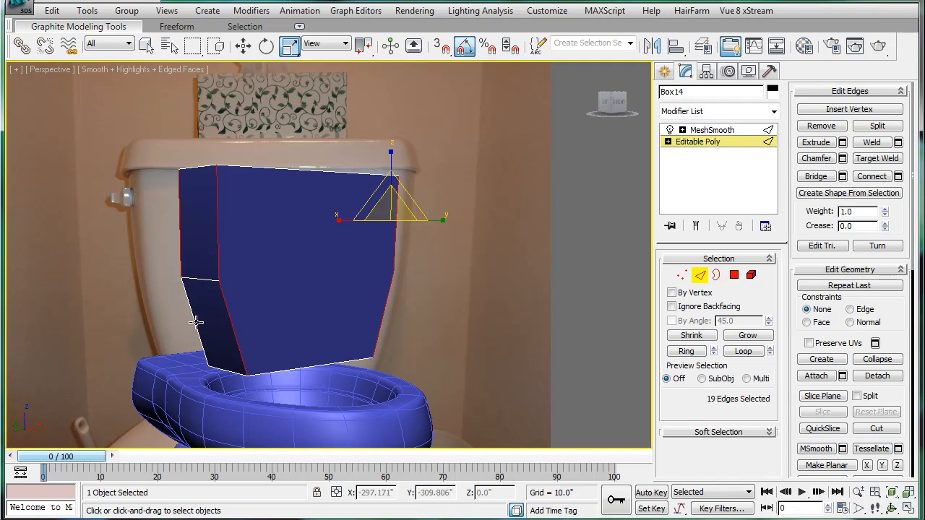
pyautogui.click(266, 374)
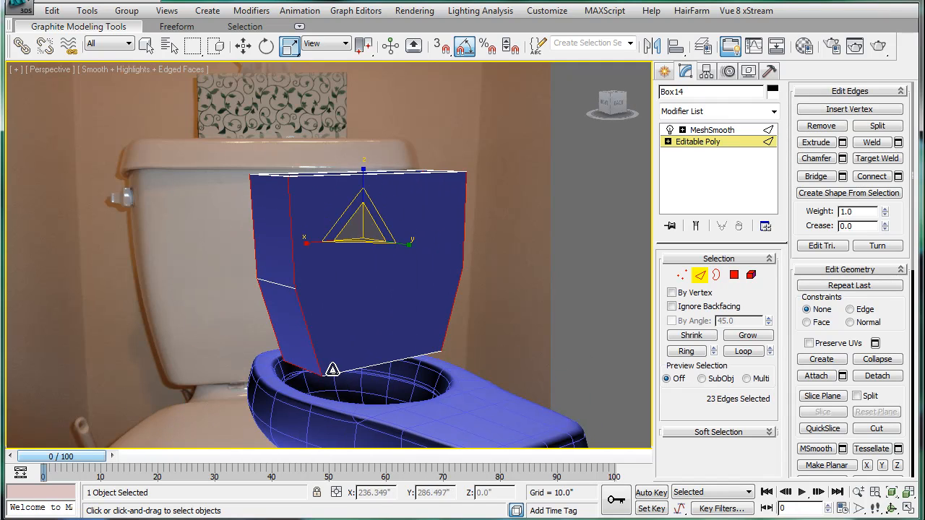
pyautogui.click(841, 158)
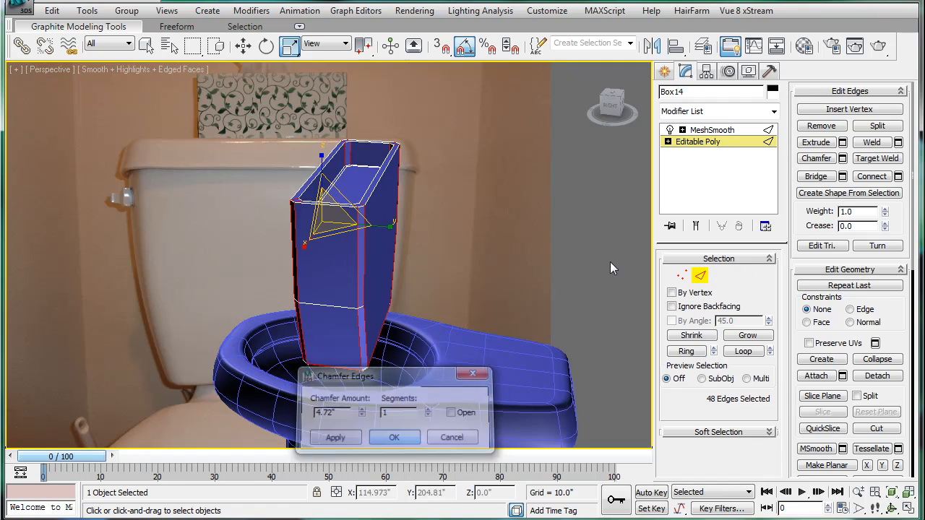
pyautogui.click(395, 438)
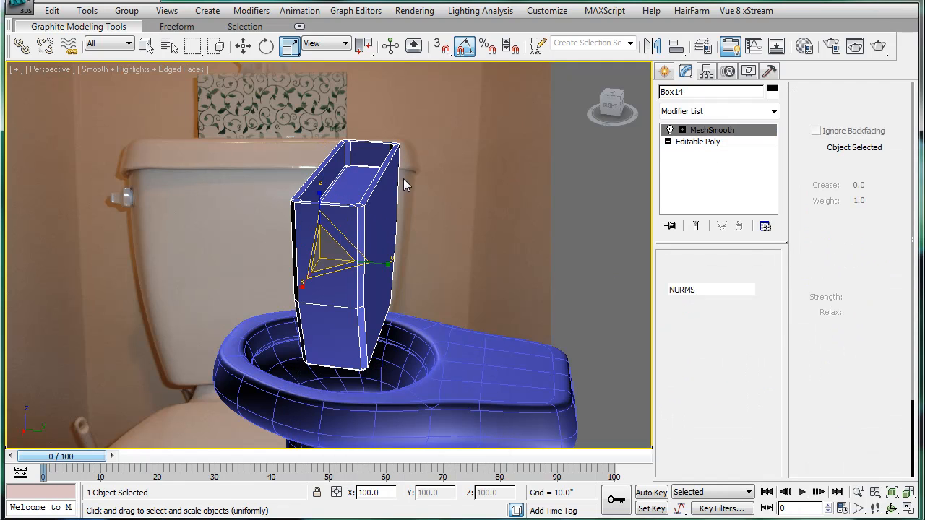
# Step: Set the tank's MeshSmooth iterations to 3
pyautogui.click(712, 129)
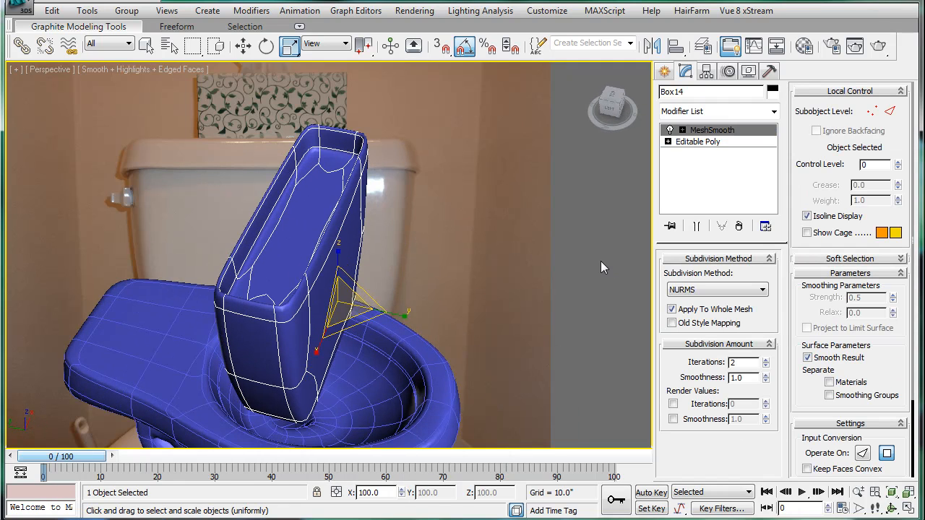
pyautogui.scroll(3)
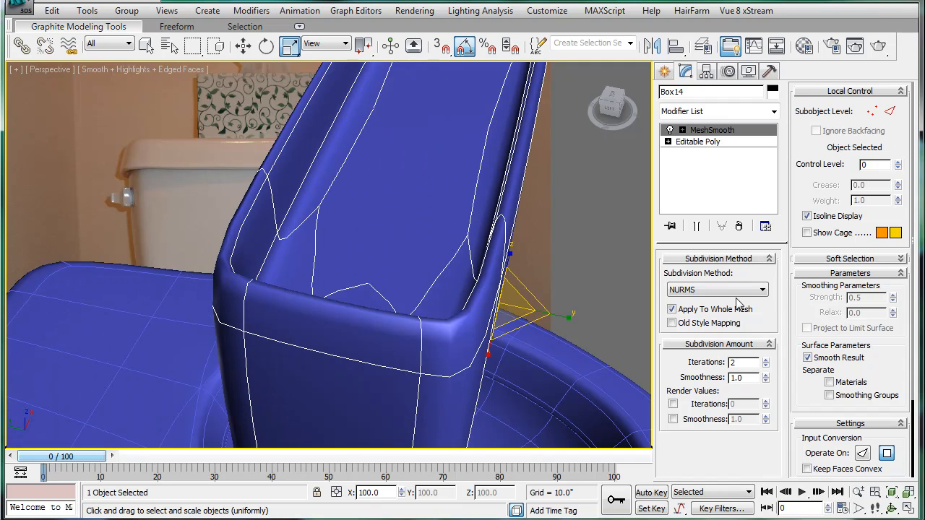
pyautogui.click(766, 359)
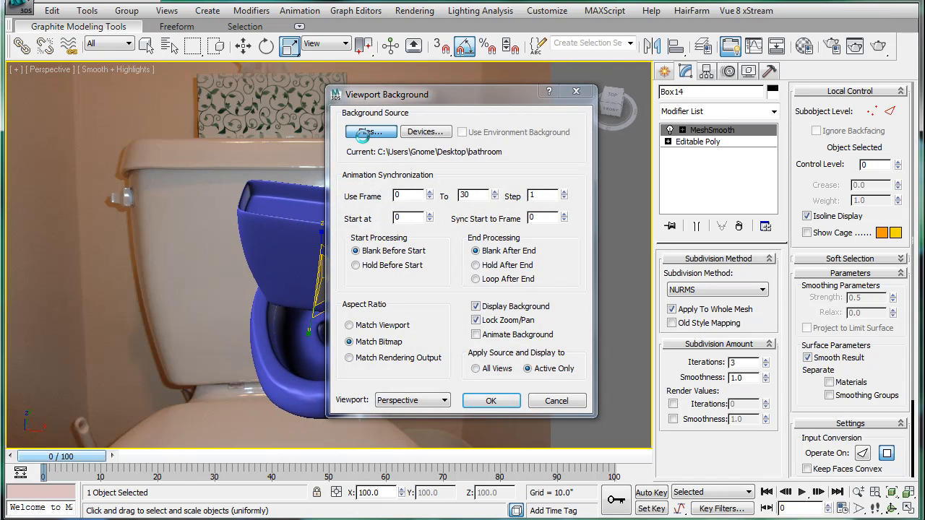
# Step: Load P1000208.JPG as the new viewport background photo
pyautogui.click(370, 132)
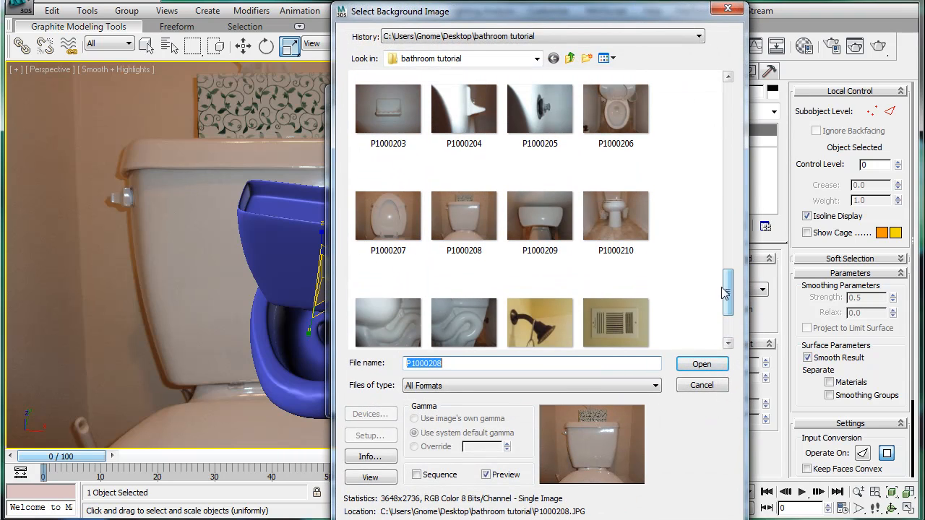
pyautogui.click(701, 364)
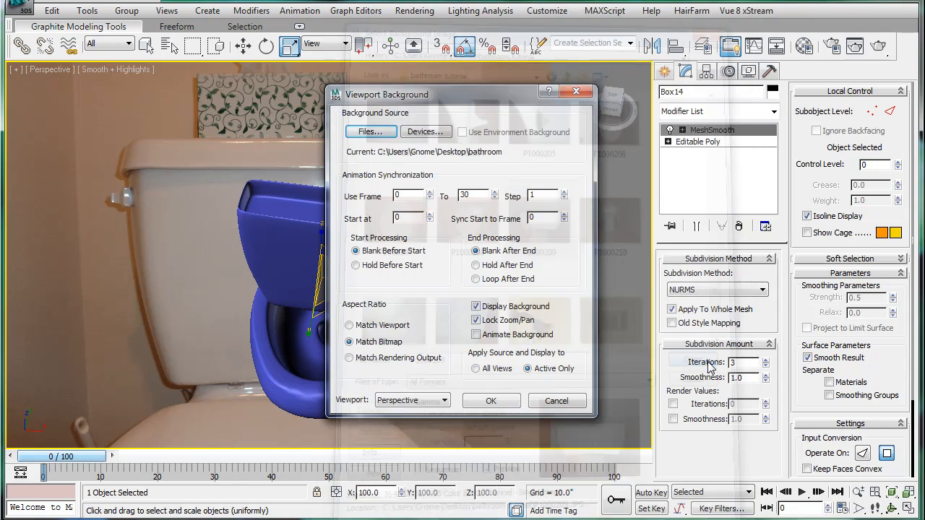
pyautogui.click(490, 400)
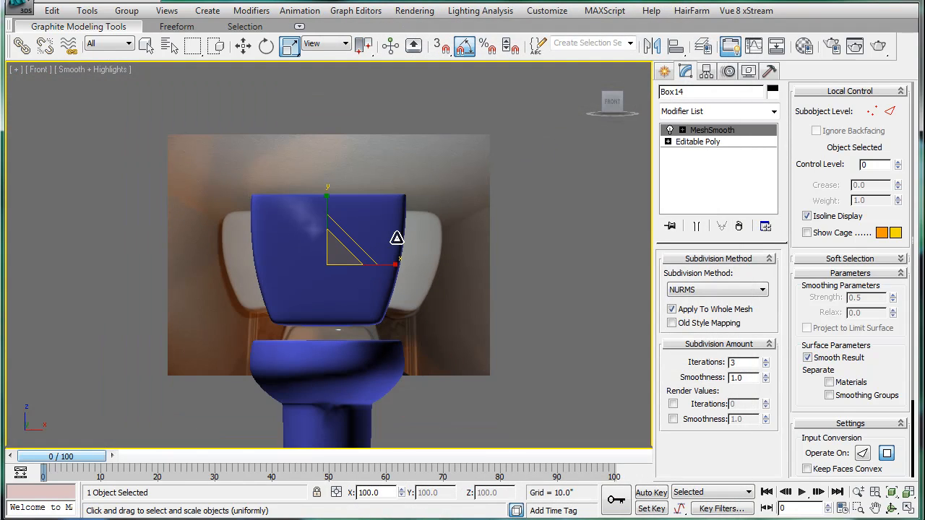
# Step: Rotate the tank 180° on X and stretch it taller along Y
pyautogui.click(266, 46)
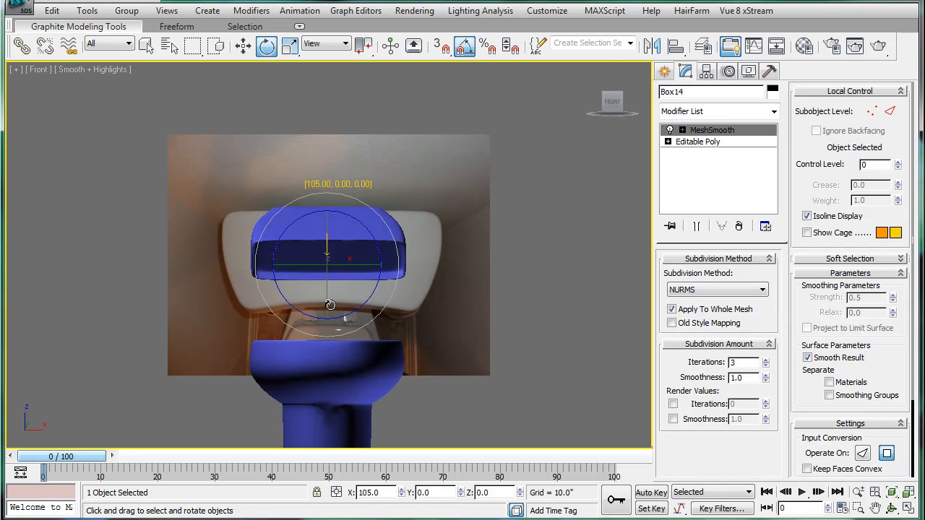
pyautogui.moveTo(330, 305); pyautogui.dragTo(359, 258)
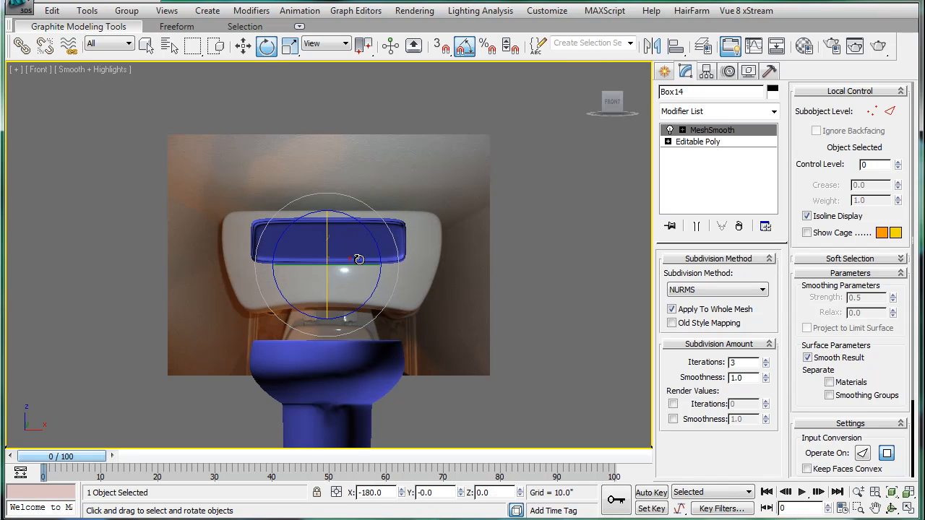
pyautogui.click(290, 45)
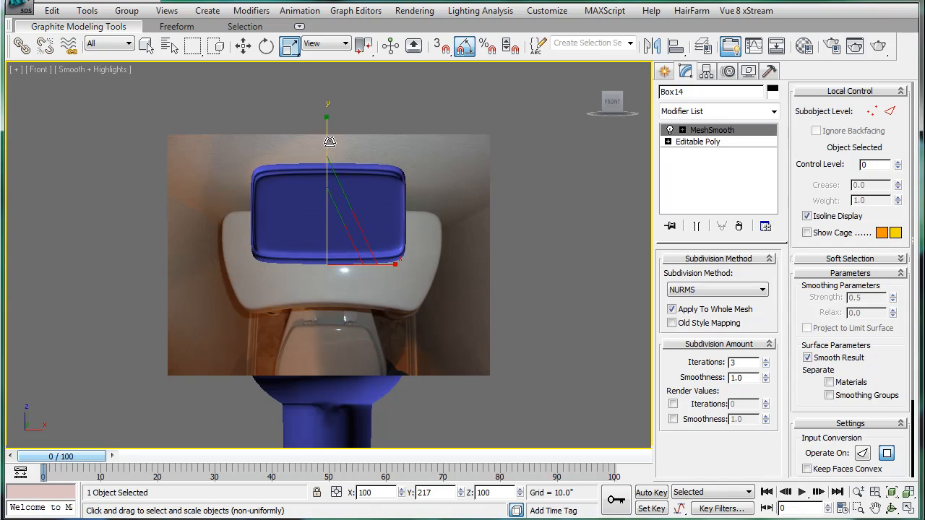
pyautogui.moveTo(330, 141); pyautogui.dragTo(338, 177)
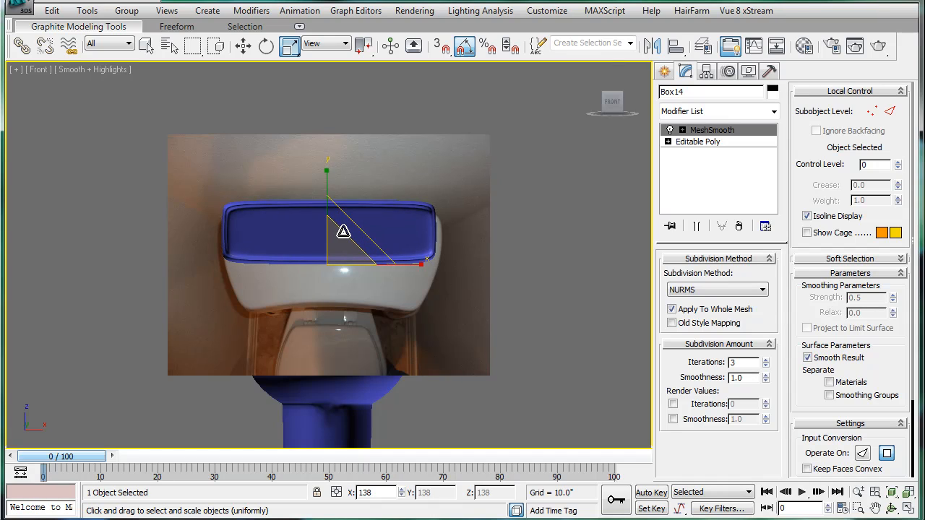
# Step: Move the tank down over the photo's tank and uniformly rescale it
pyautogui.click(243, 45)
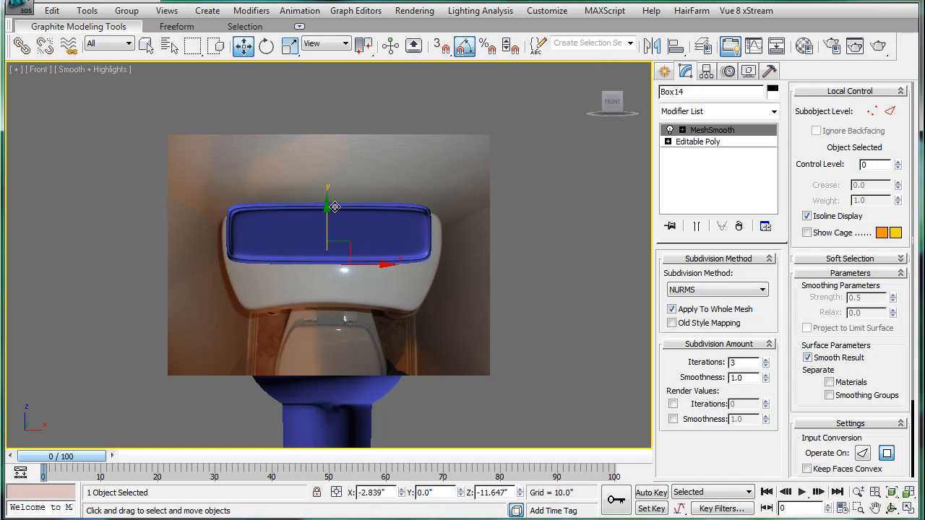
pyautogui.moveTo(327, 208); pyautogui.dragTo(327, 241)
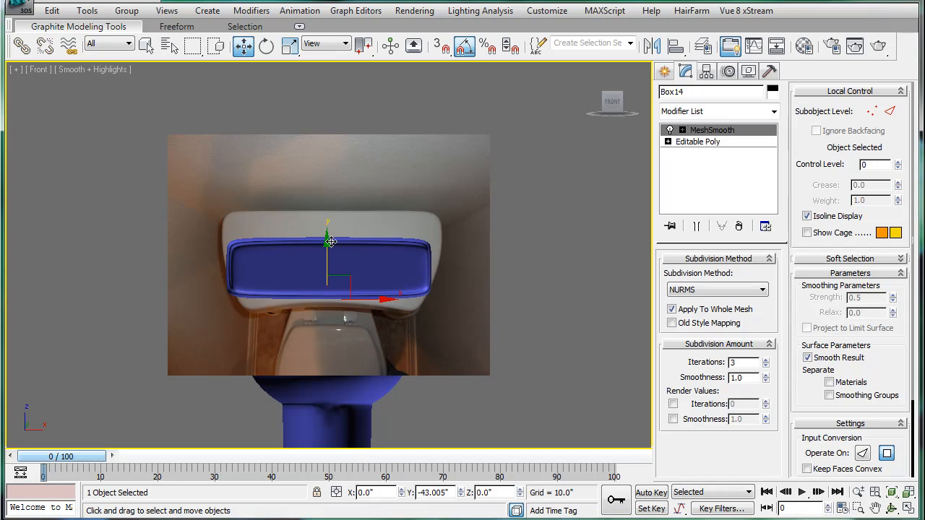
pyautogui.click(290, 46)
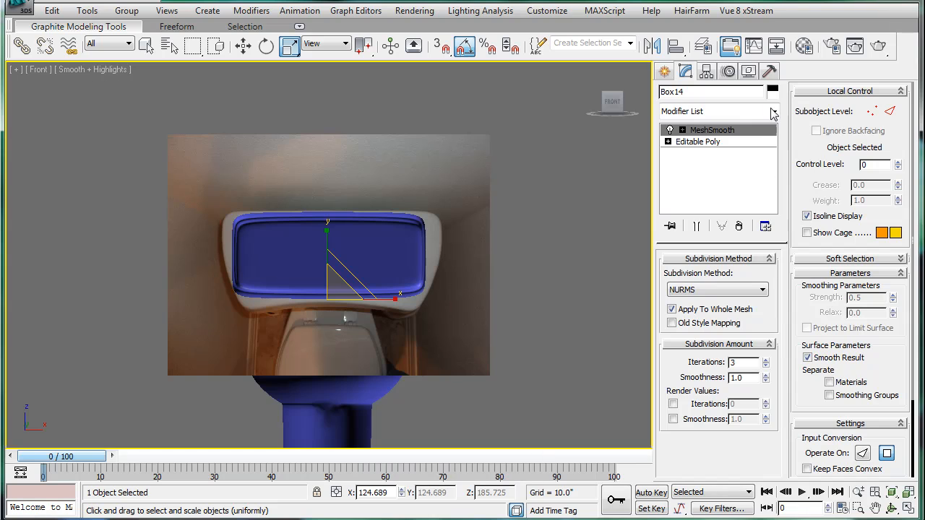
pyautogui.click(774, 111)
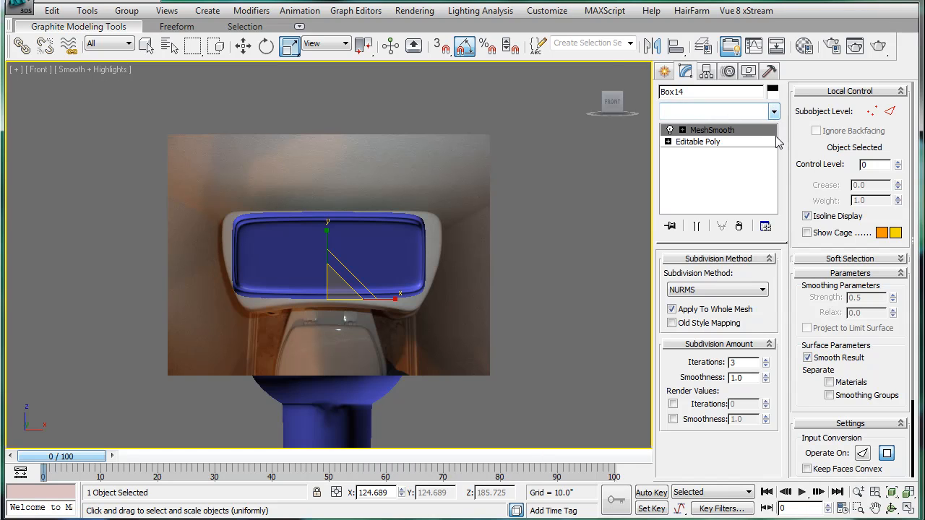
# Step: Add an FFD 4x4x4 modifier to the tank and enter Control Points
pyautogui.click(774, 110)
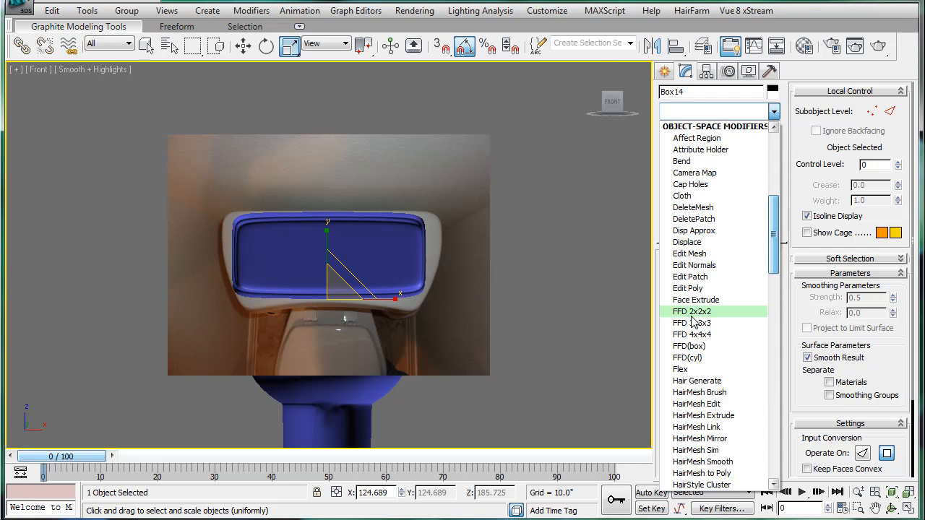
pyautogui.click(692, 334)
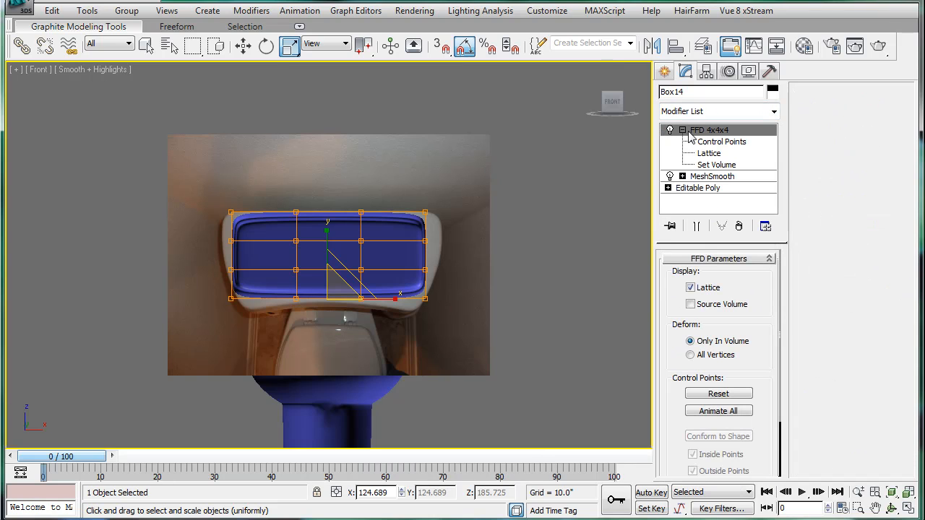
pyautogui.click(722, 142)
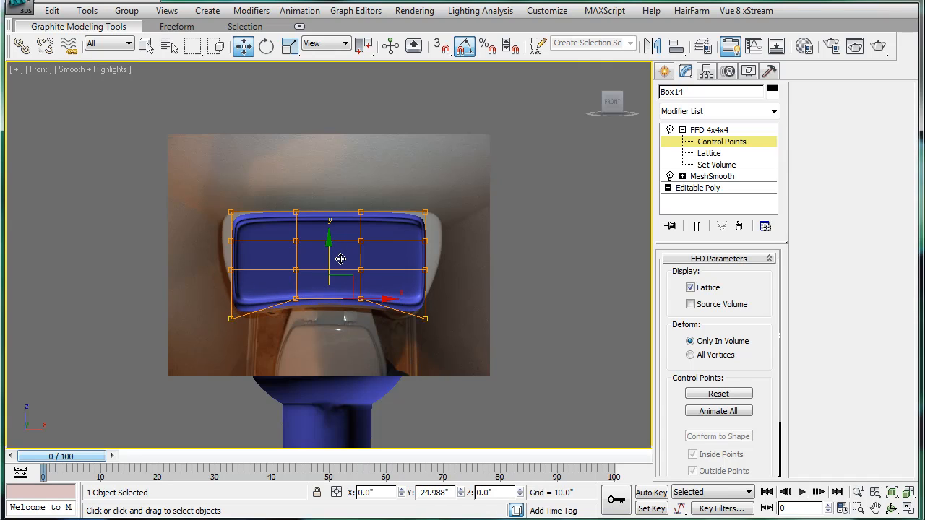
# Step: Drag the lattice control points to curve and widen the tank to match the photo
pyautogui.moveTo(340, 258); pyautogui.dragTo(443, 267)
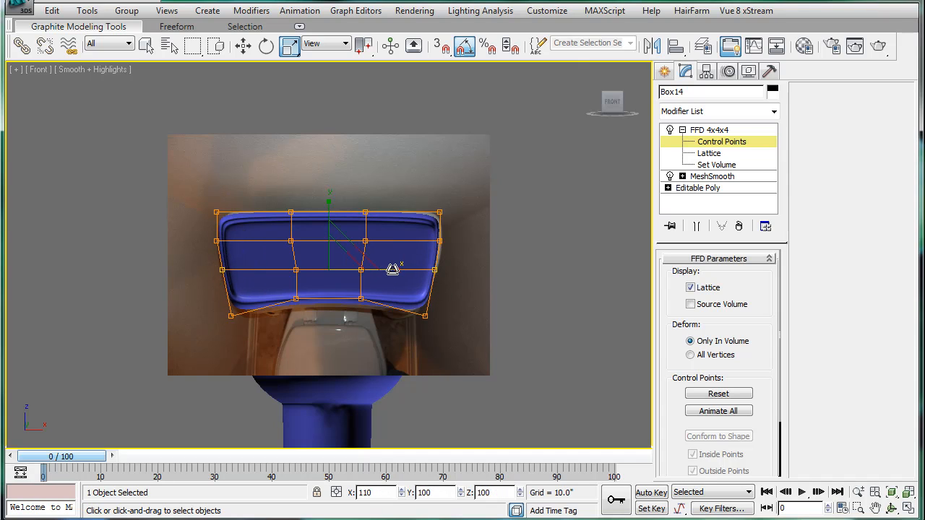
pyautogui.moveTo(393, 270); pyautogui.dragTo(434, 267)
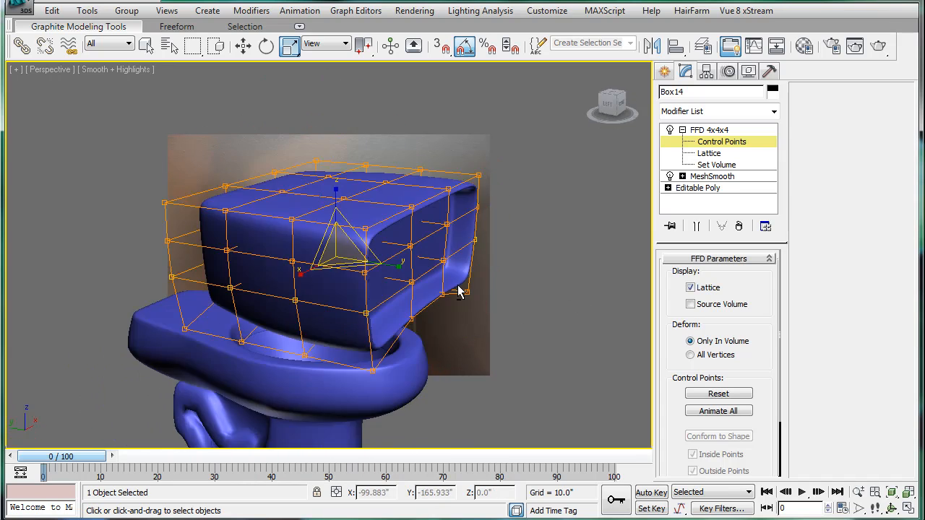
pyautogui.moveTo(459, 292); pyautogui.dragTo(365, 311)
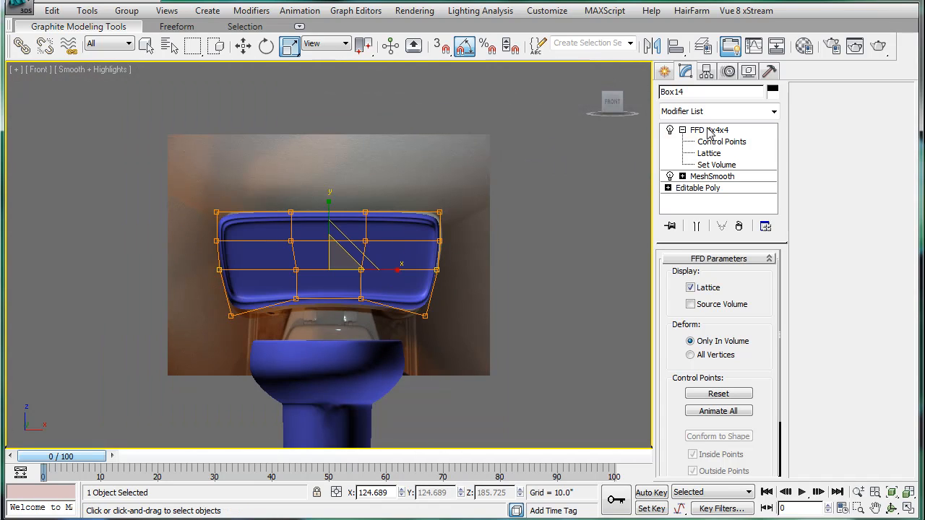
pyautogui.click(722, 142)
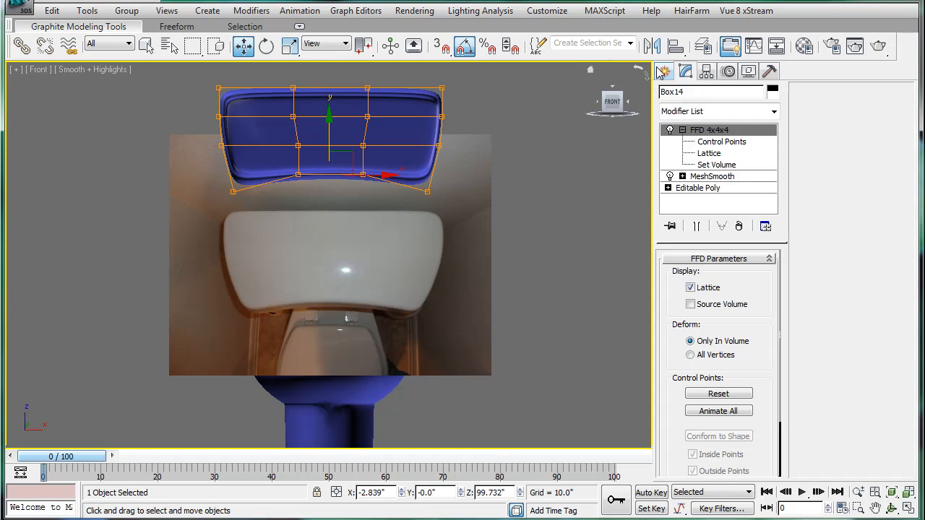
pyautogui.click(664, 71)
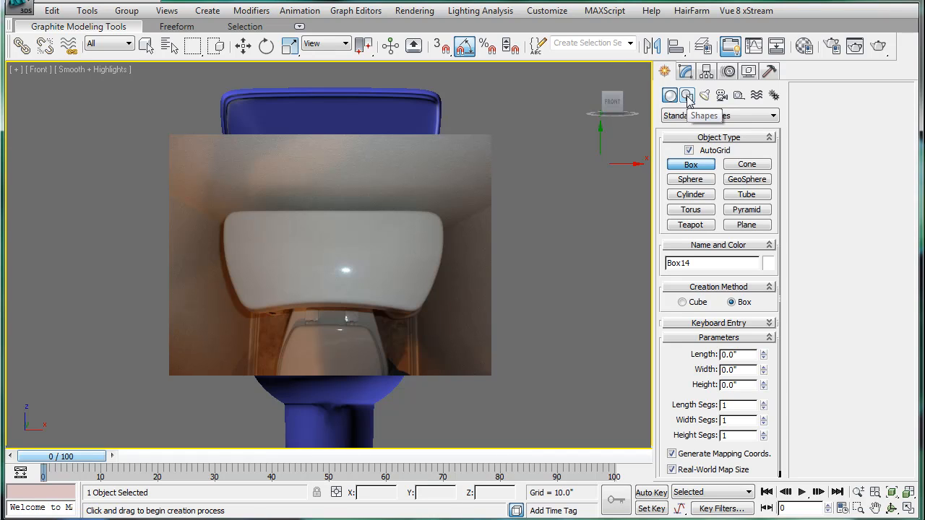
# Step: Draw a Line spline tracing the right half of the tank lid, then expand its sub-object levels
pyautogui.click(687, 94)
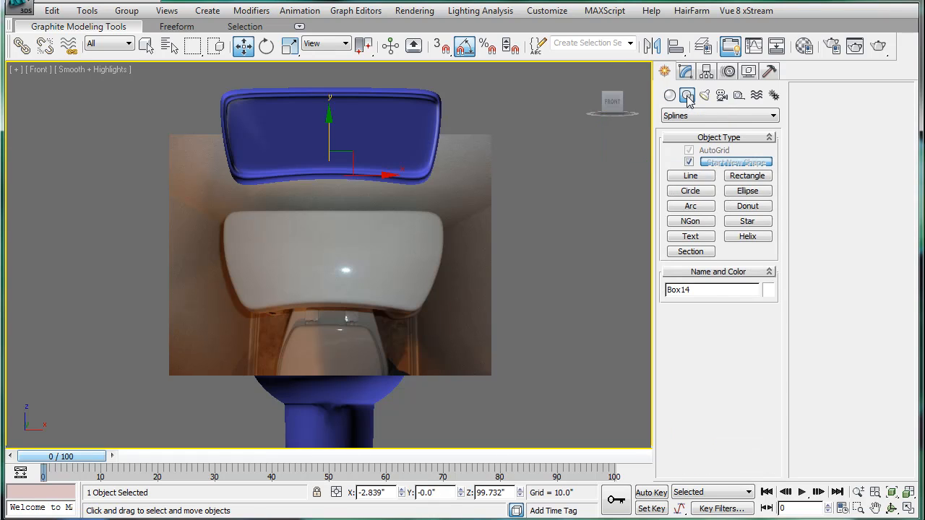
pyautogui.click(691, 175)
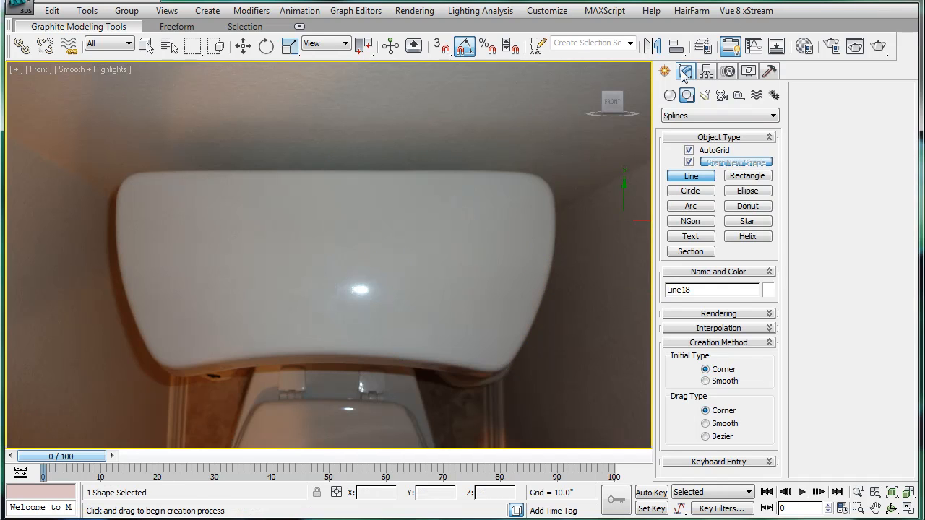
pyautogui.click(685, 70)
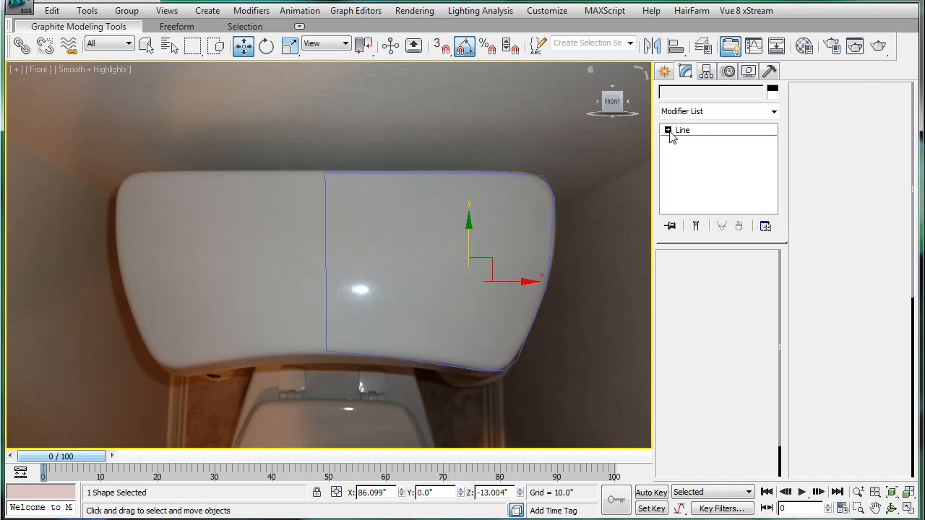
pyautogui.click(668, 129)
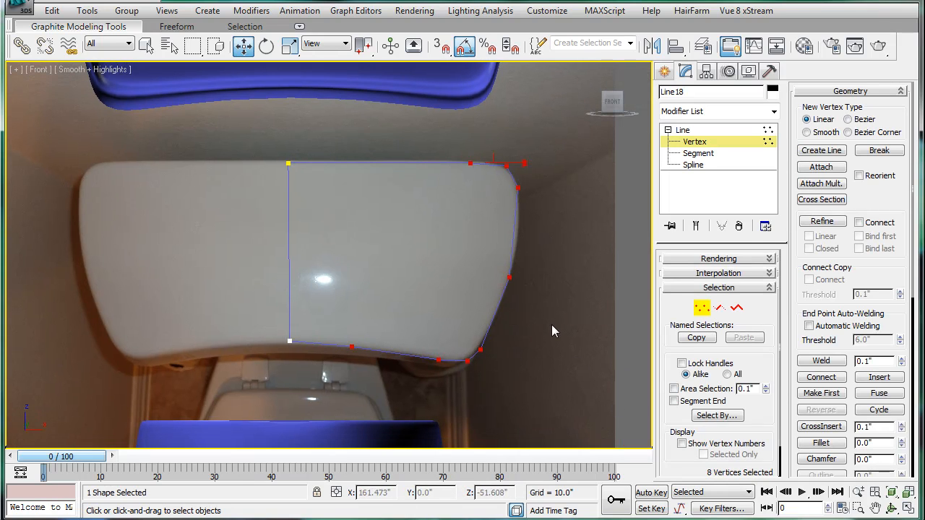
# Step: Make the lid outline's corner vertices Smooth and drag the top and lower corners onto the tank's curve
pyautogui.rightClick(553, 331)
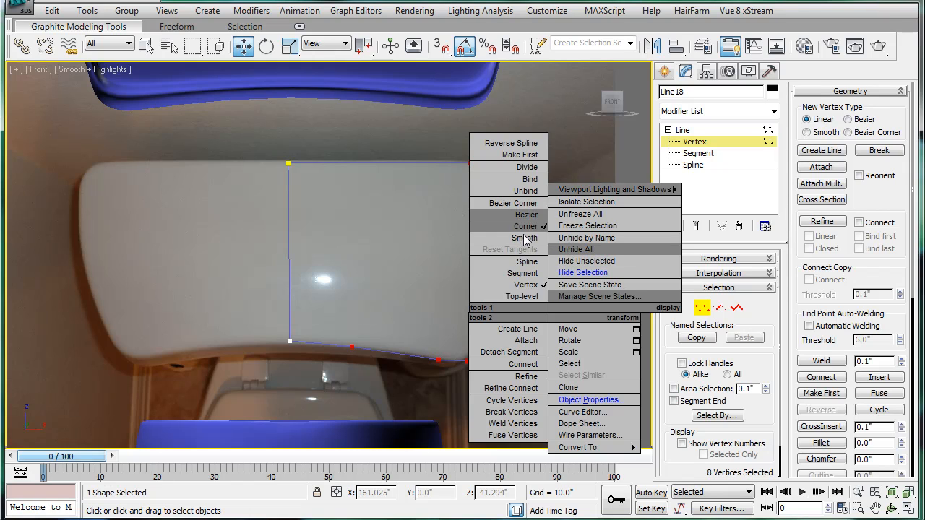
pyautogui.click(555, 248)
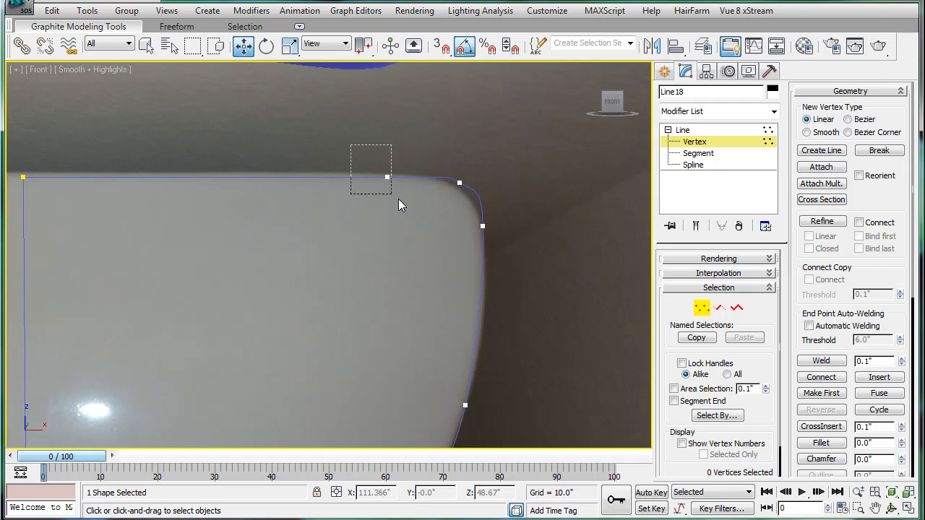
pyautogui.click(387, 177)
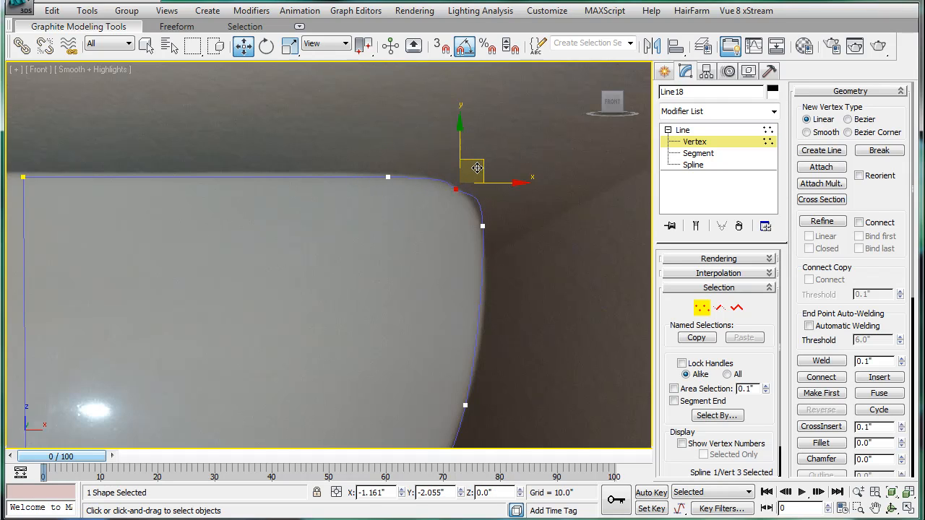
pyautogui.moveTo(474, 168); pyautogui.dragTo(482, 217)
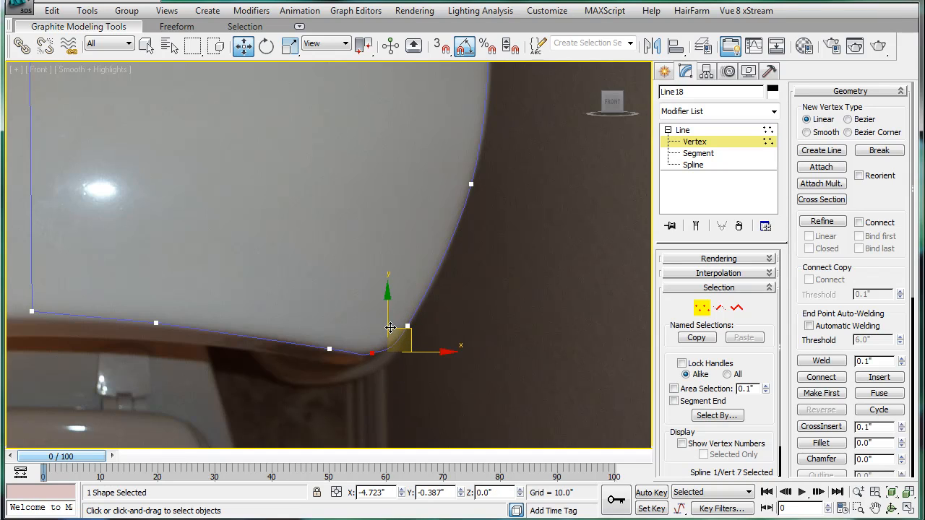
pyautogui.moveTo(391, 328); pyautogui.dragTo(330, 329)
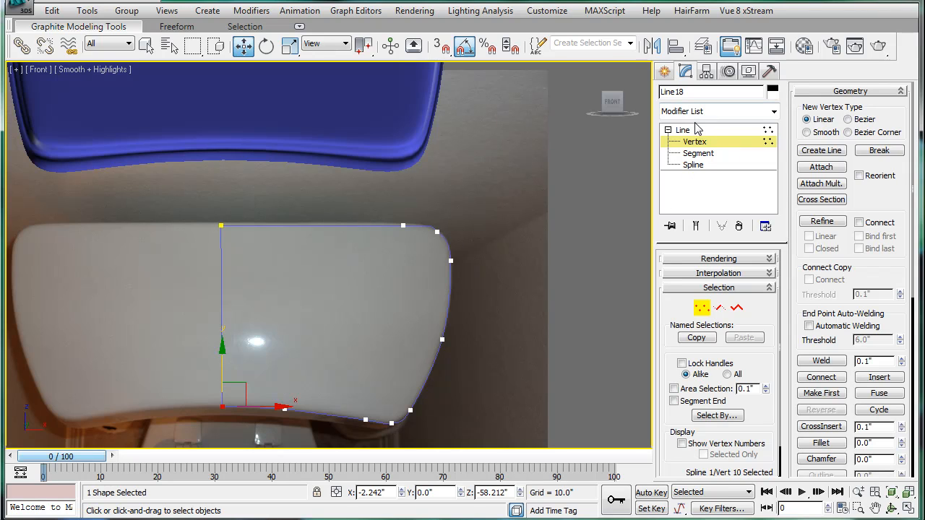
# Step: Apply an Extrude modifier to the half-lid outline from the Modifier List
pyautogui.click(774, 112)
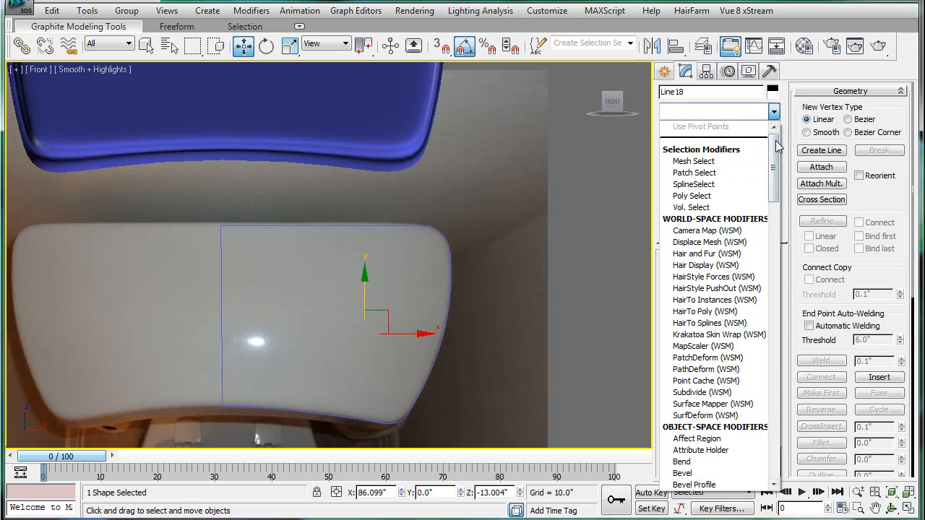
pyautogui.scroll(-3)
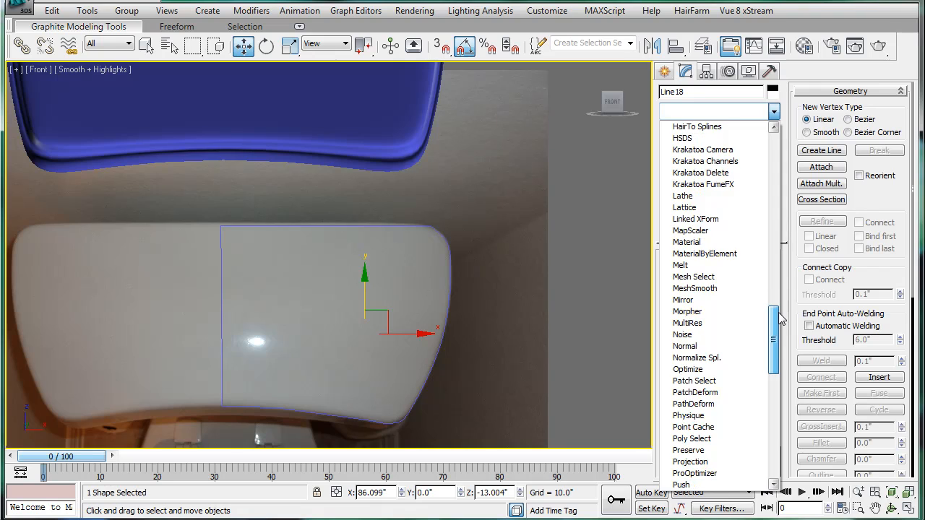
pyautogui.scroll(3)
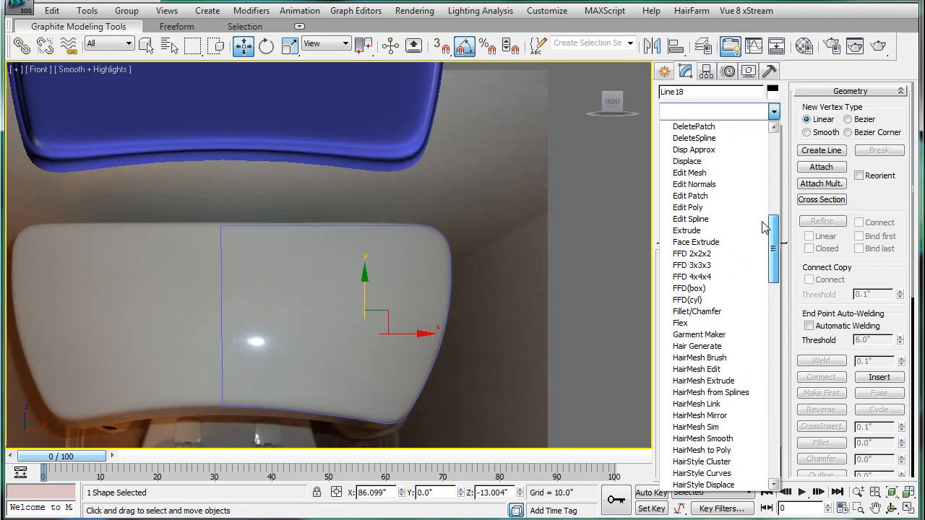
pyautogui.moveTo(697, 230)
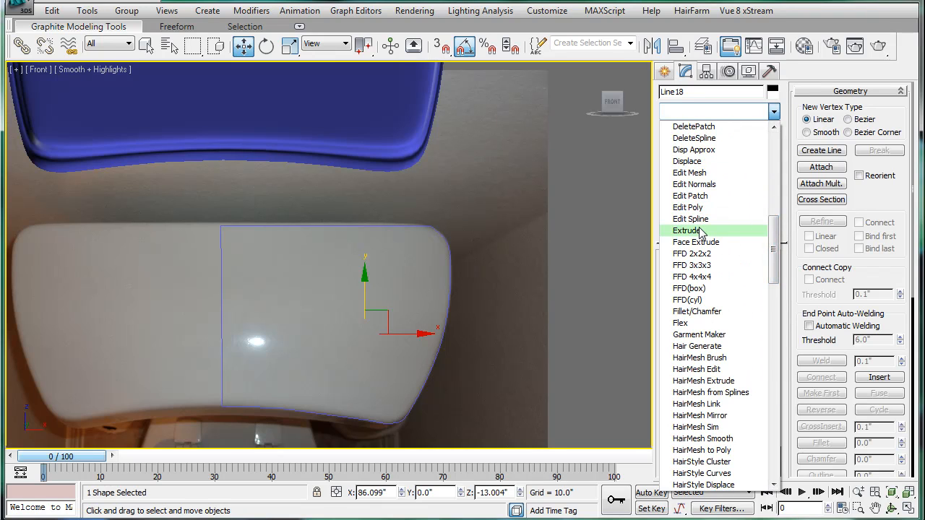
pyautogui.click(688, 231)
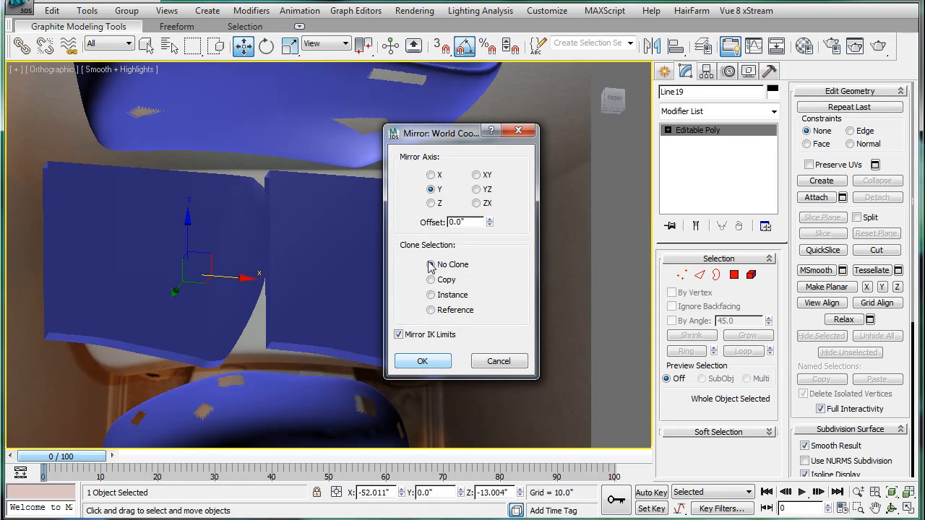
# Step: Mirror the half-lid across the X axis in the Mirror dialog
pyautogui.click(432, 174)
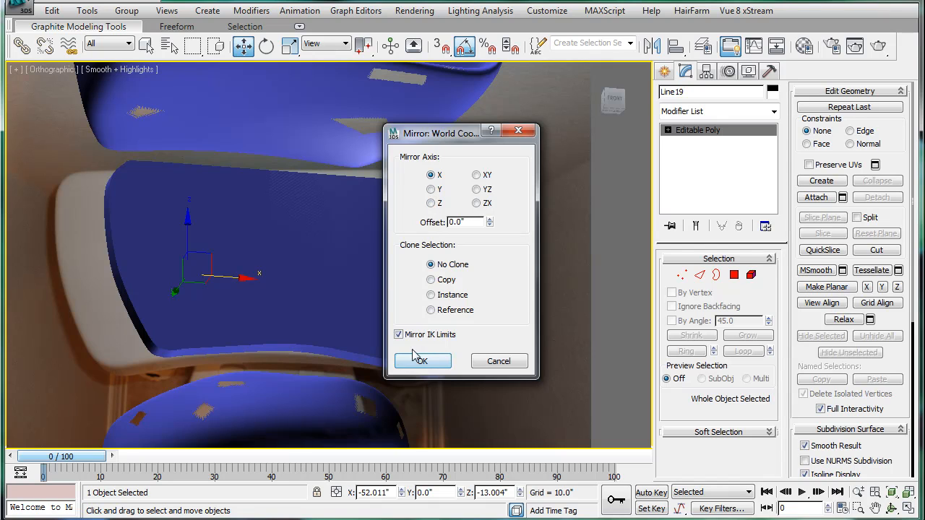
pyautogui.click(422, 361)
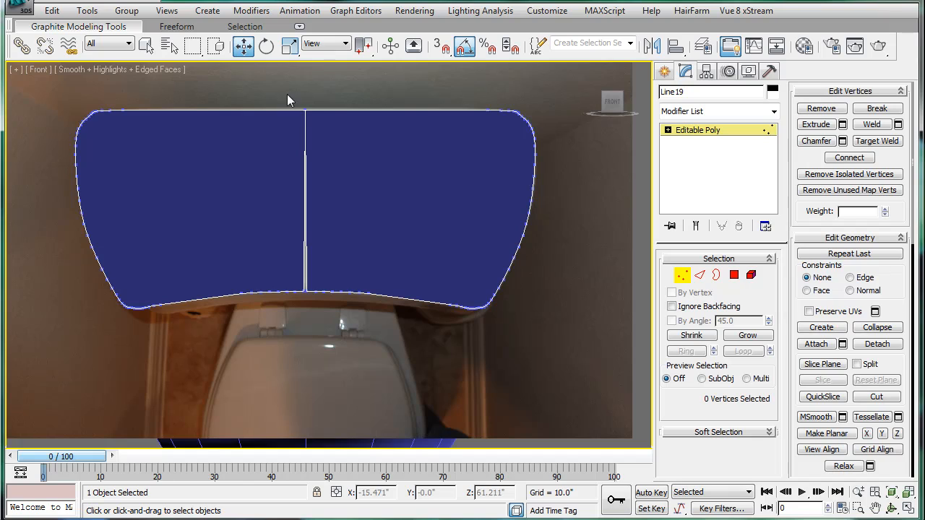
# Step: Weld the centre-seam vertices with a 2.95 threshold and orbit to a perspective view
pyautogui.moveTo(297, 102); pyautogui.dragTo(310, 300)
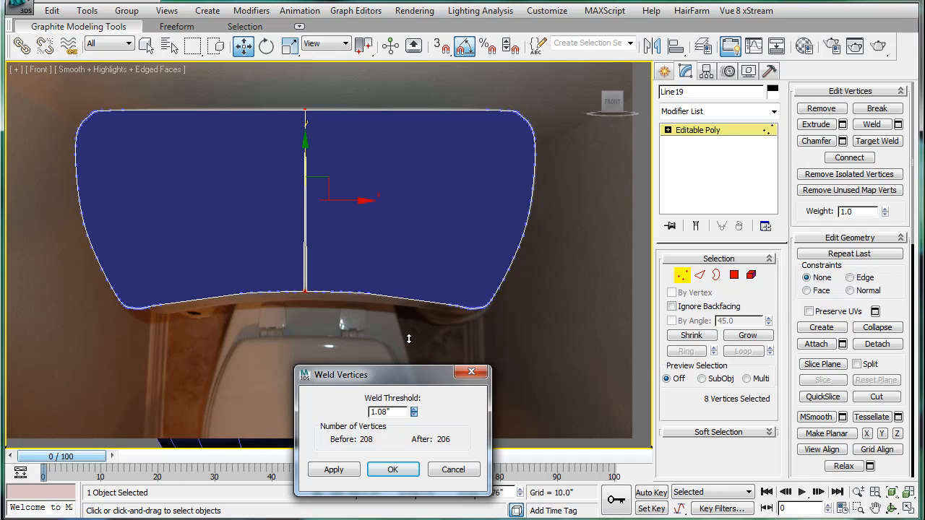
pyautogui.click(415, 409)
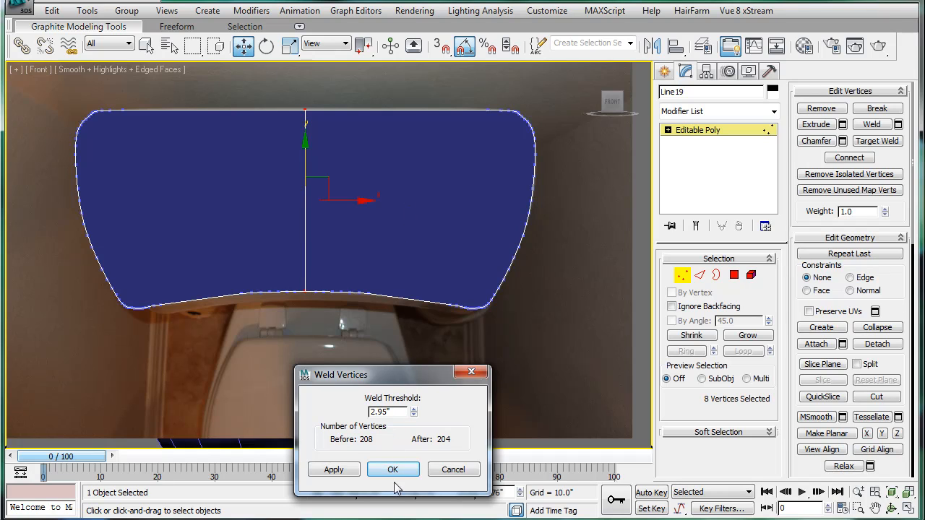
pyautogui.click(393, 469)
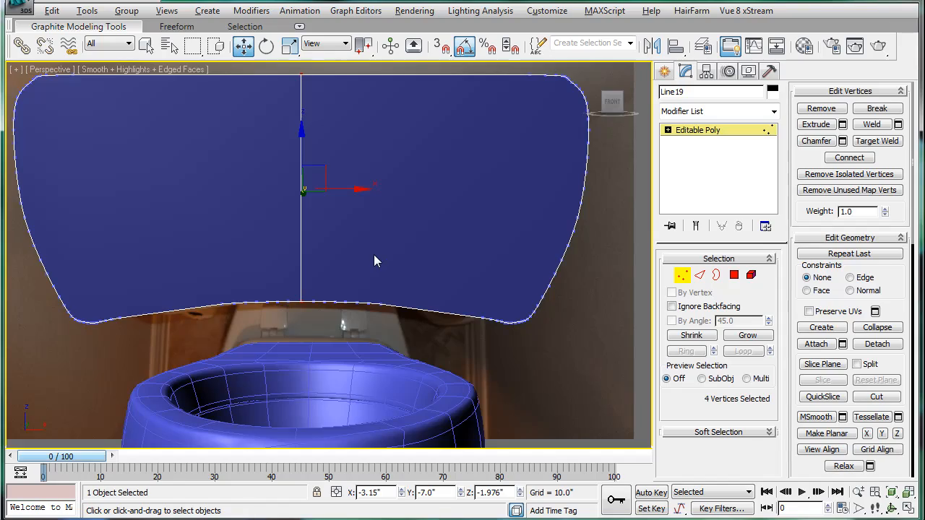
pyautogui.moveTo(376, 260); pyautogui.dragTo(629, 299)
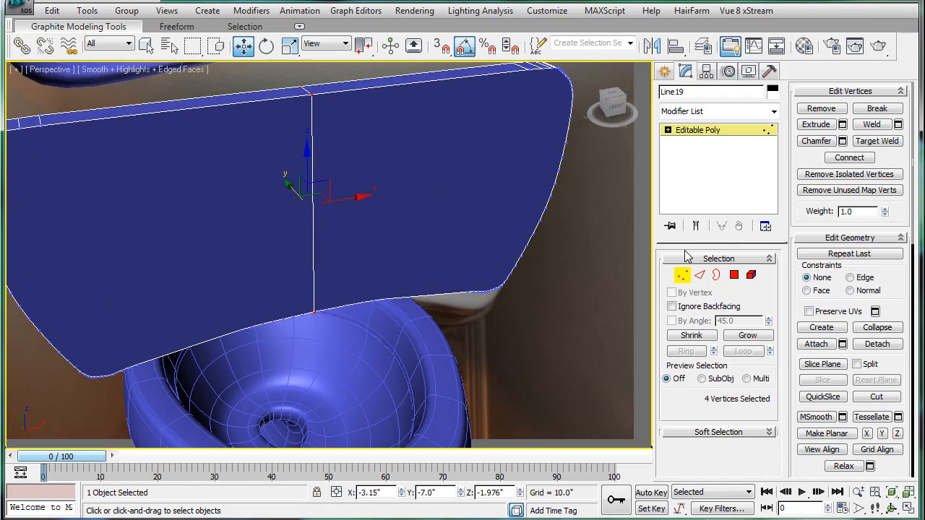
pyautogui.moveTo(313, 217)
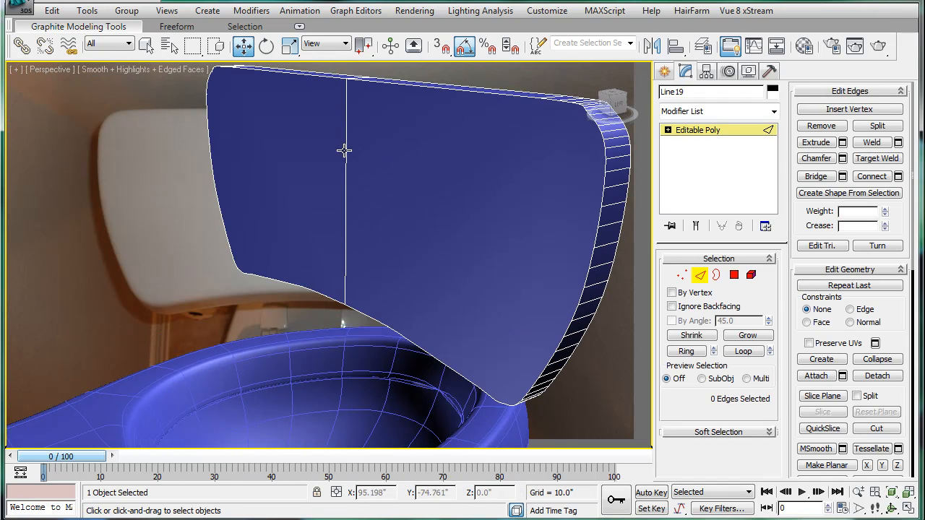
# Step: At Polygon level, inset and extrude the lid's front face to leave a raised border
pyautogui.click(734, 276)
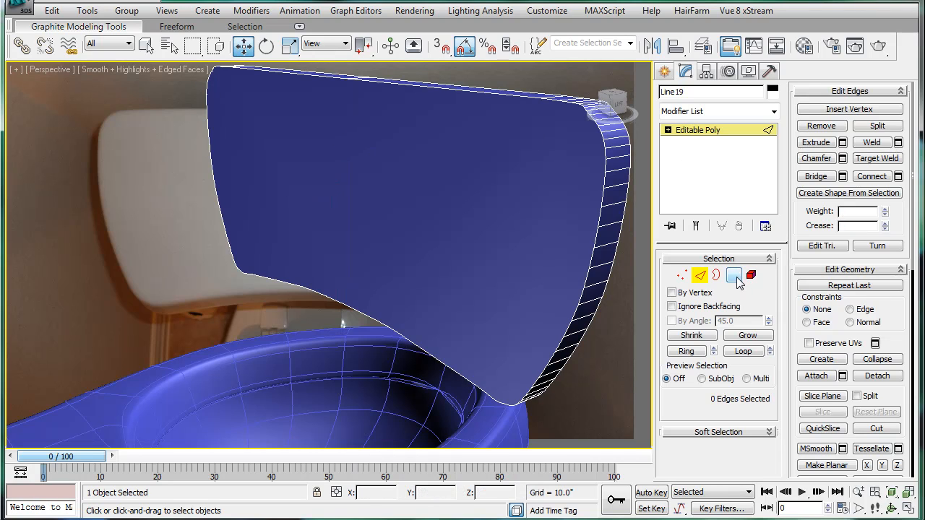
pyautogui.click(735, 277)
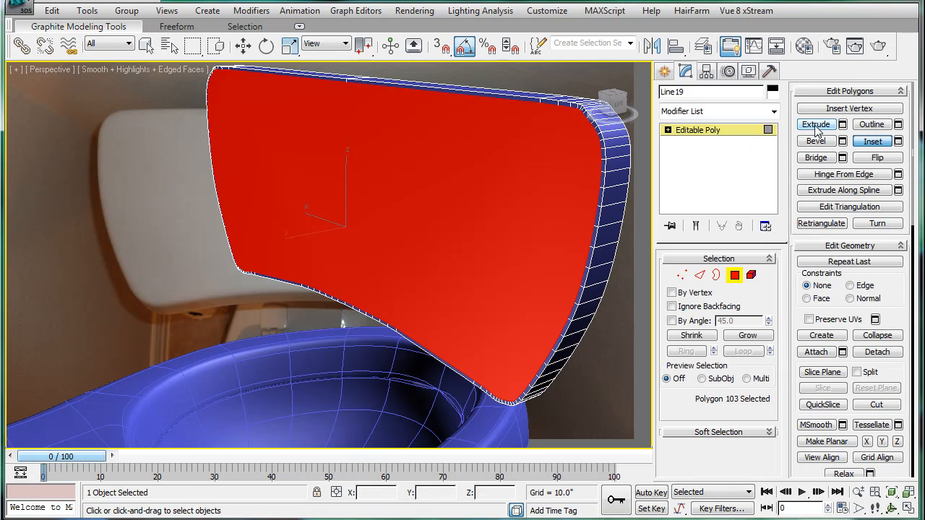
pyautogui.click(816, 124)
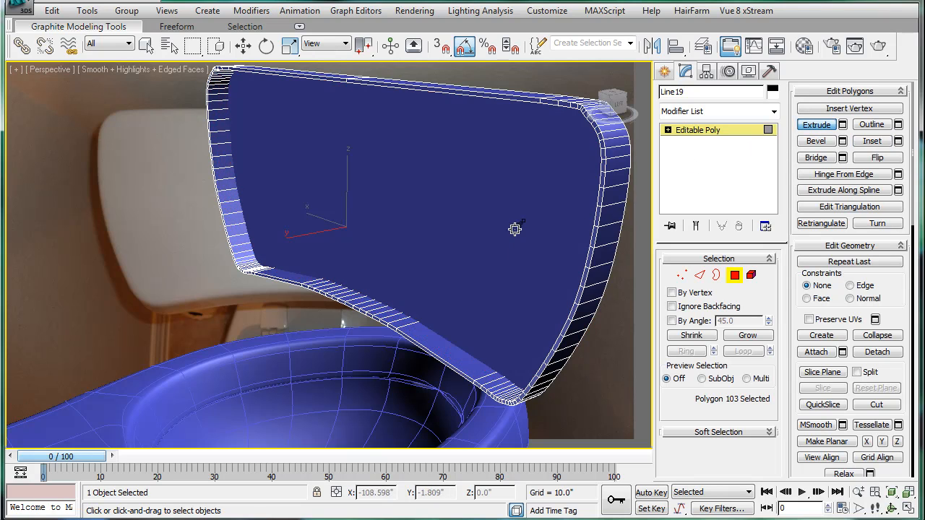
pyautogui.click(699, 276)
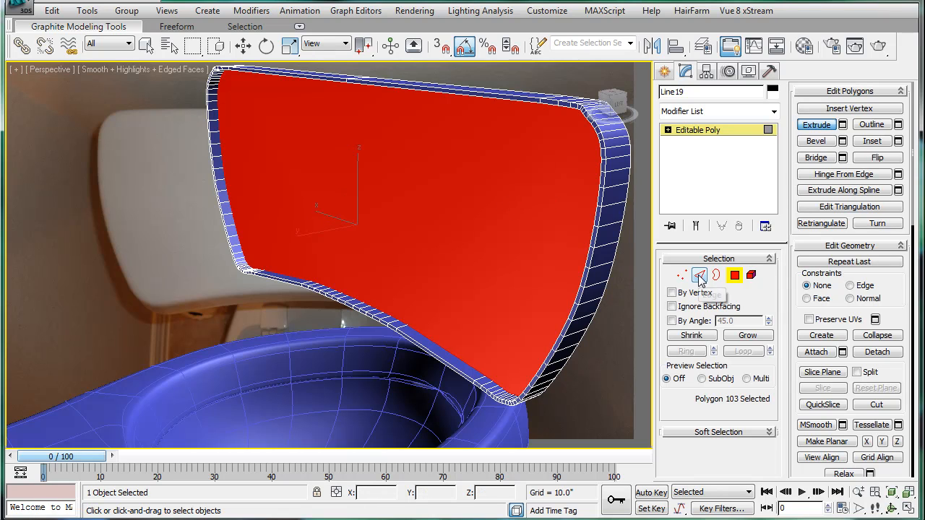
pyautogui.click(699, 275)
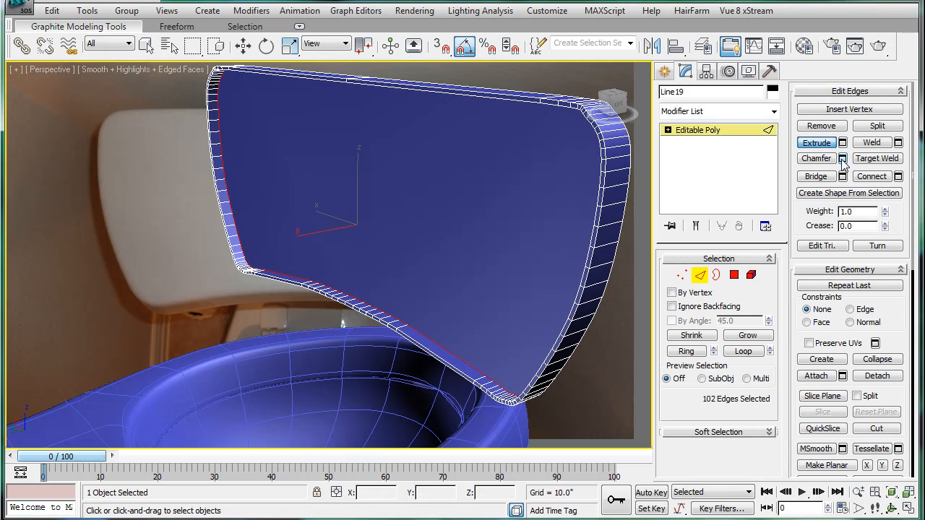
# Step: Chamfer the lid's rim edges by 0.39 with 1 segment
pyautogui.click(842, 158)
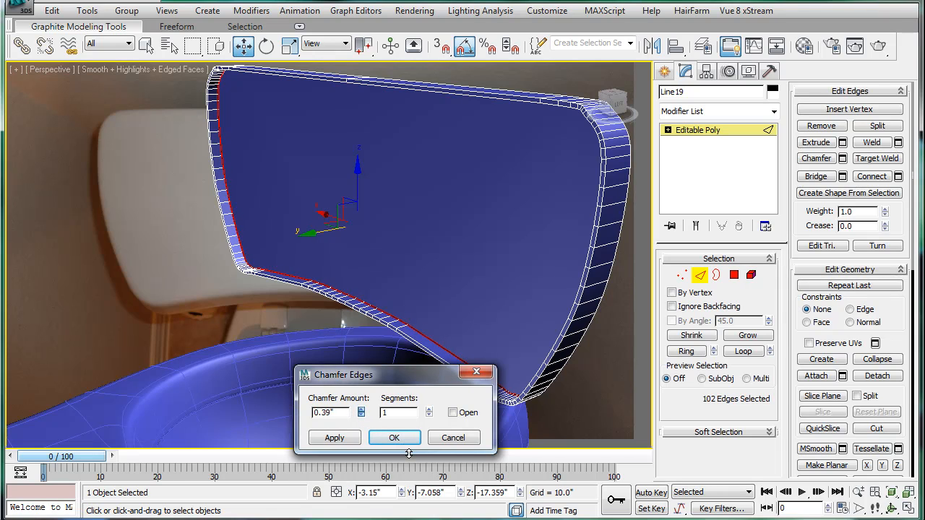
pyautogui.click(393, 438)
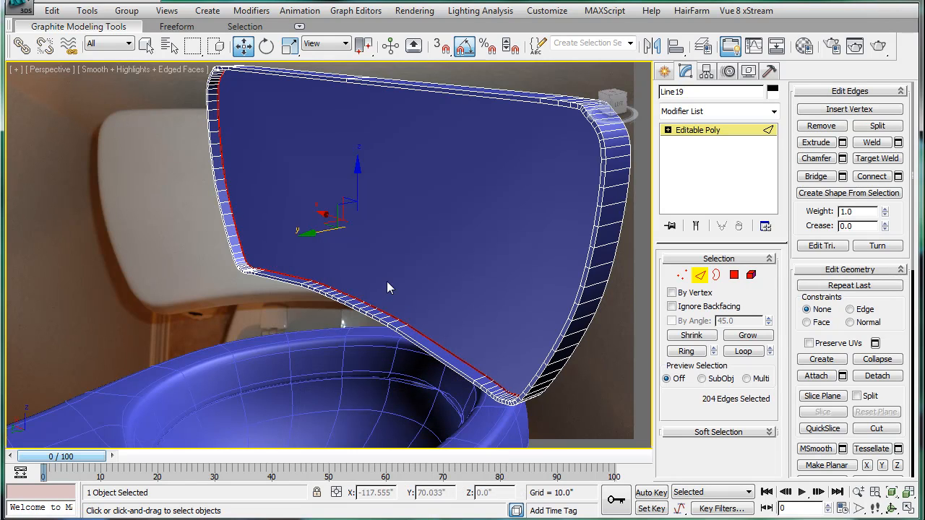